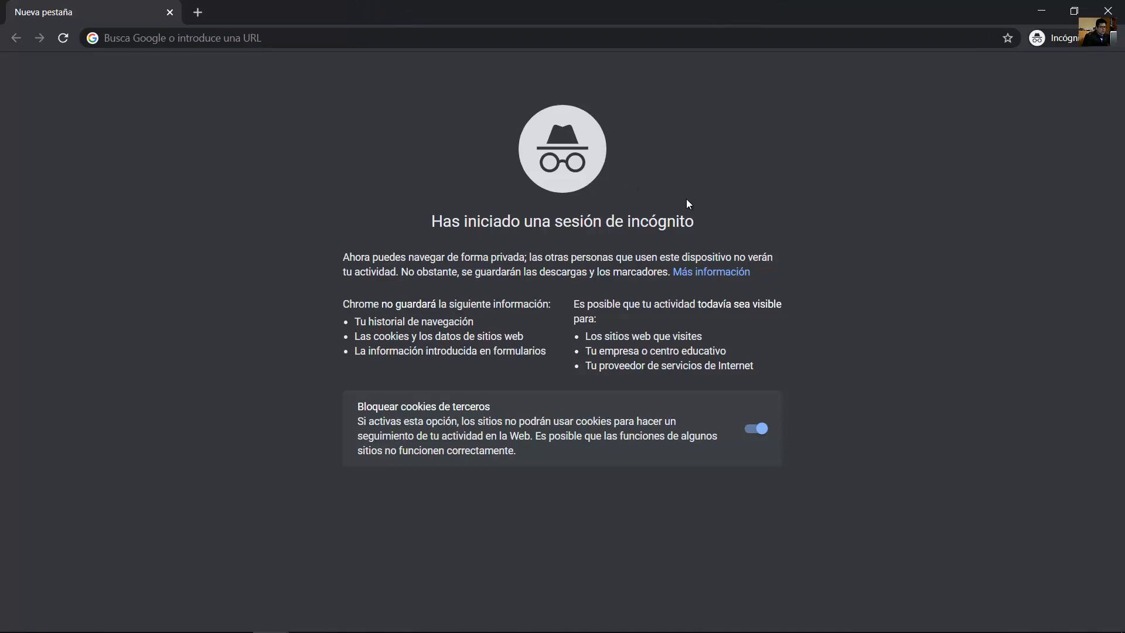
Step: Enter techemergente.blogspot.com in the incognito window to load the Tecnología Emergente blog
{"action": "double_click", "coordinate": [658, 221]}
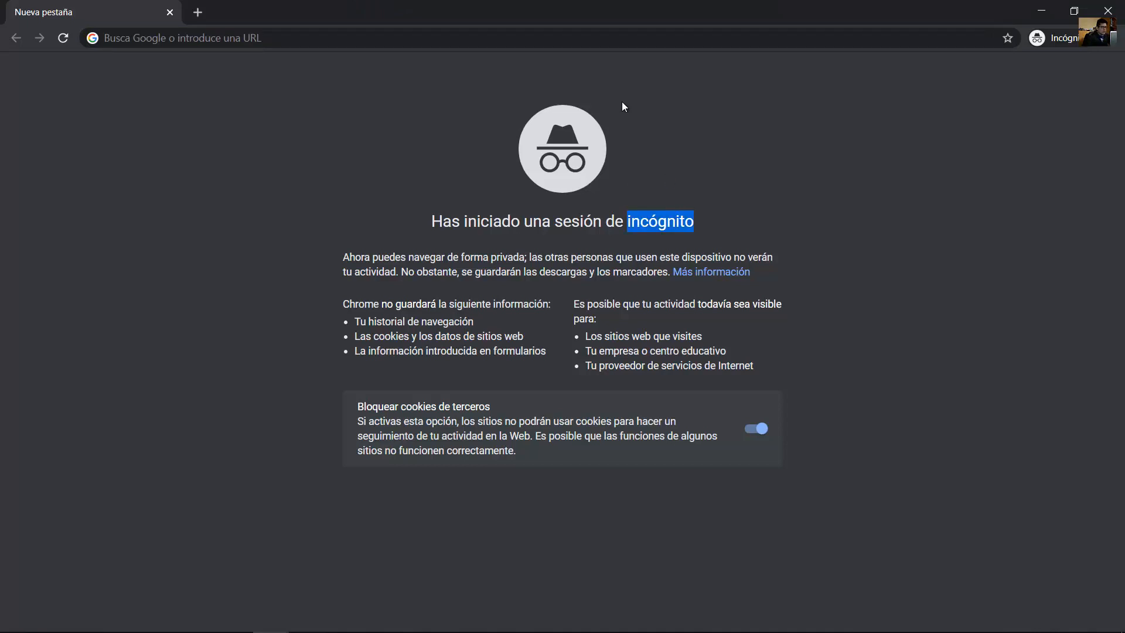
{"action": "type", "text": "techemergente."}
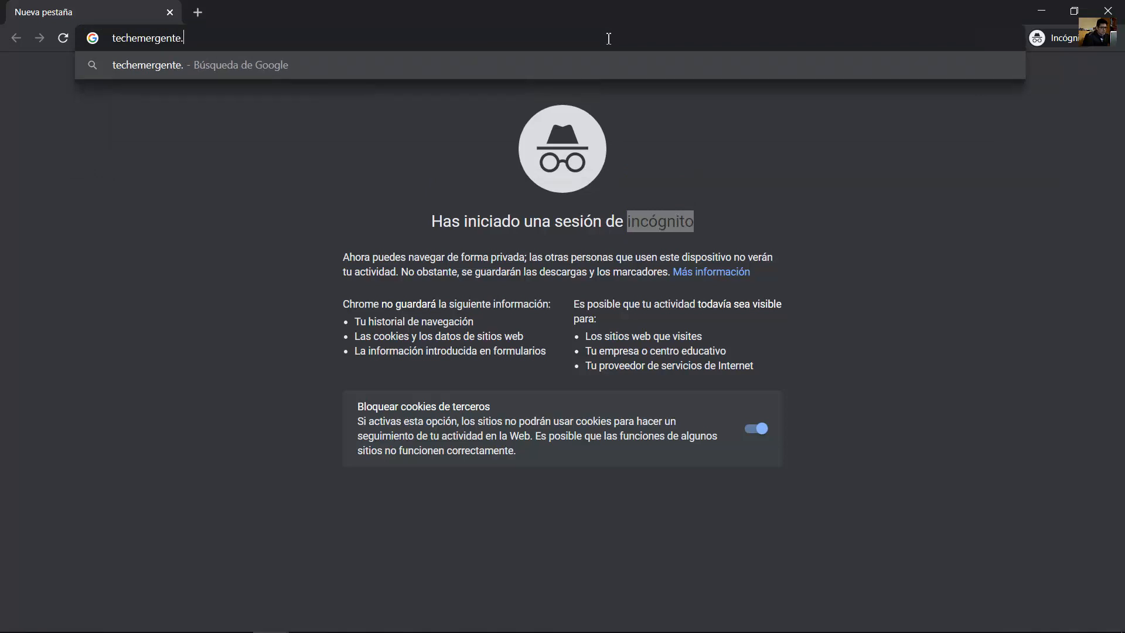
{"action": "type", "text": "blog"}
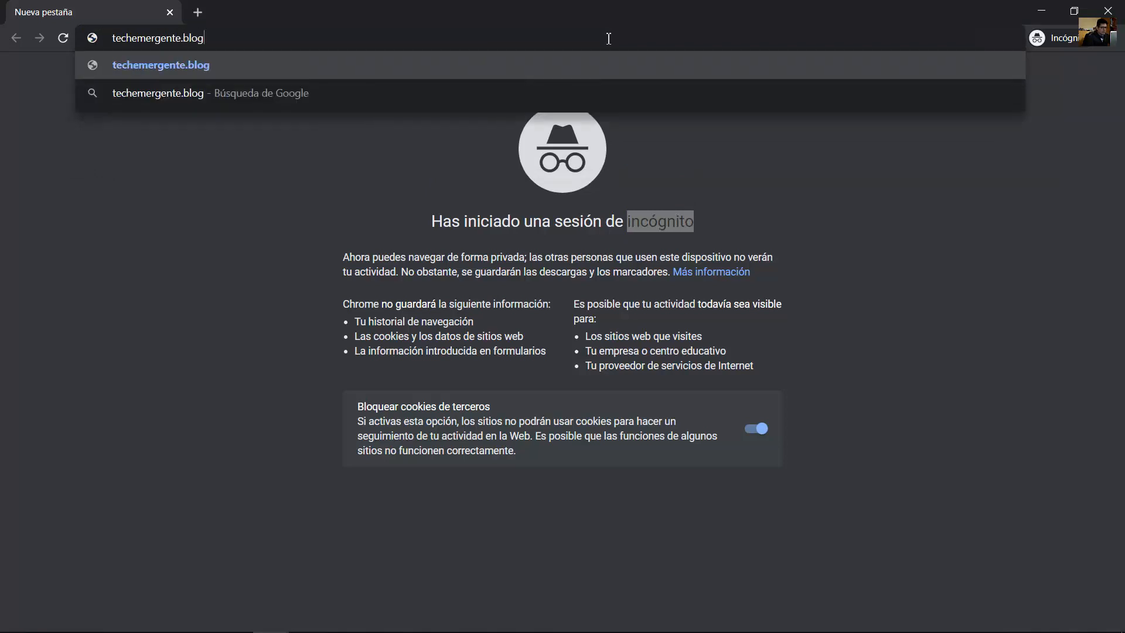
{"action": "type", "text": "spot.com"}
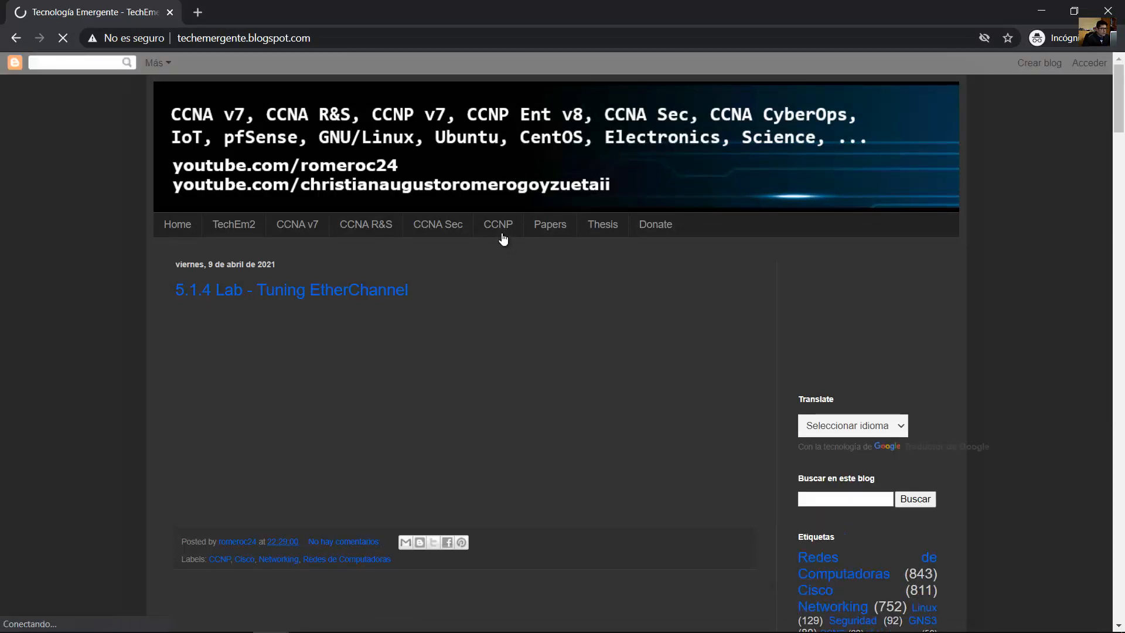
Step: Open the blog's CCNP page and highlight the vios-adventerprisek9 image file name
{"action": "left_click", "coordinate": [498, 224]}
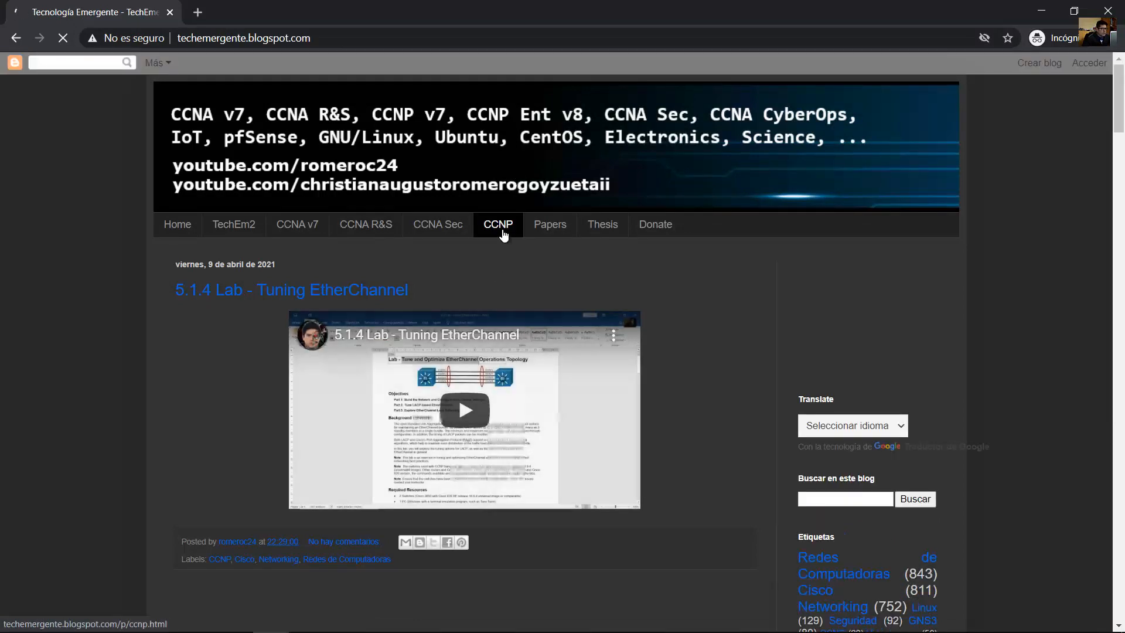
{"action": "left_click", "coordinate": [498, 224]}
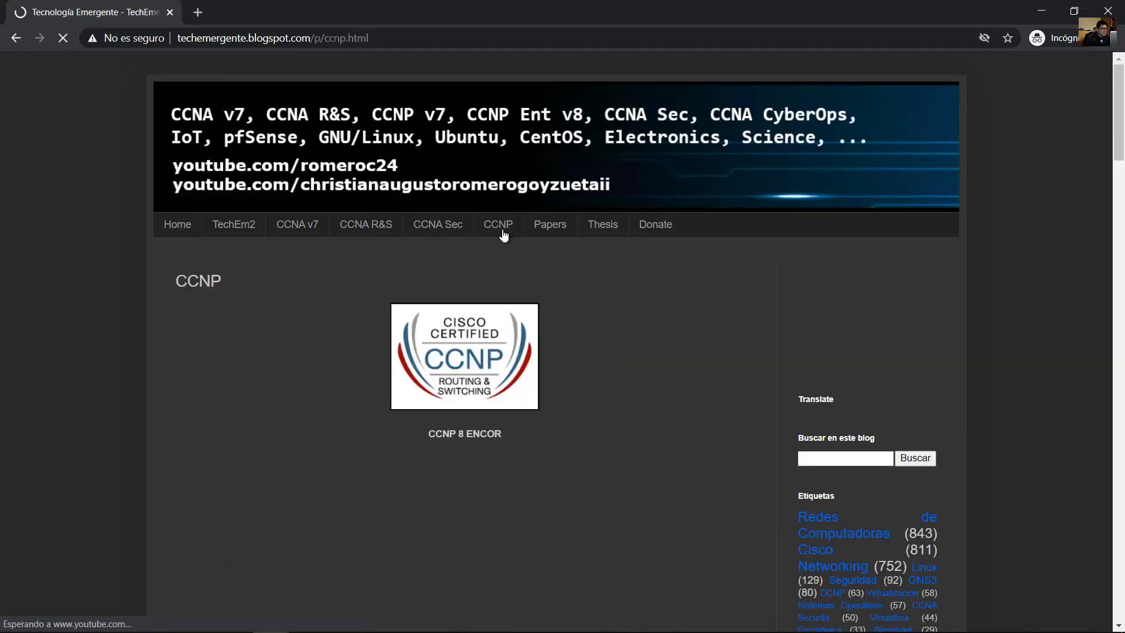
{"action": "scroll", "scroll_direction": "down", "scroll_amount": 3}
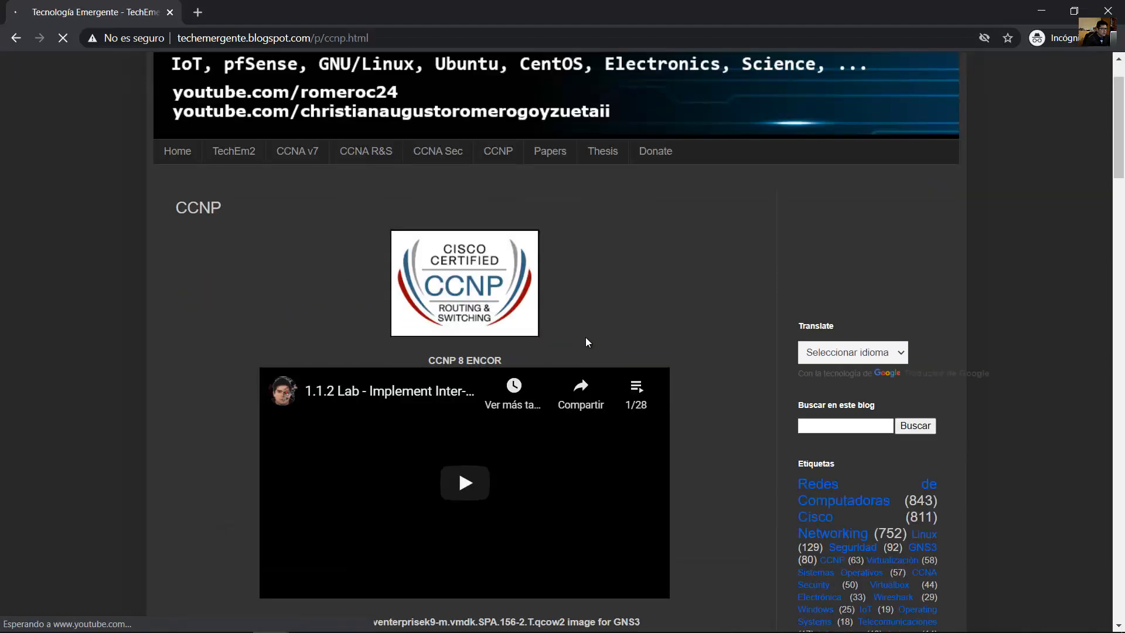
{"action": "scroll", "scroll_direction": "down", "scroll_amount": 3}
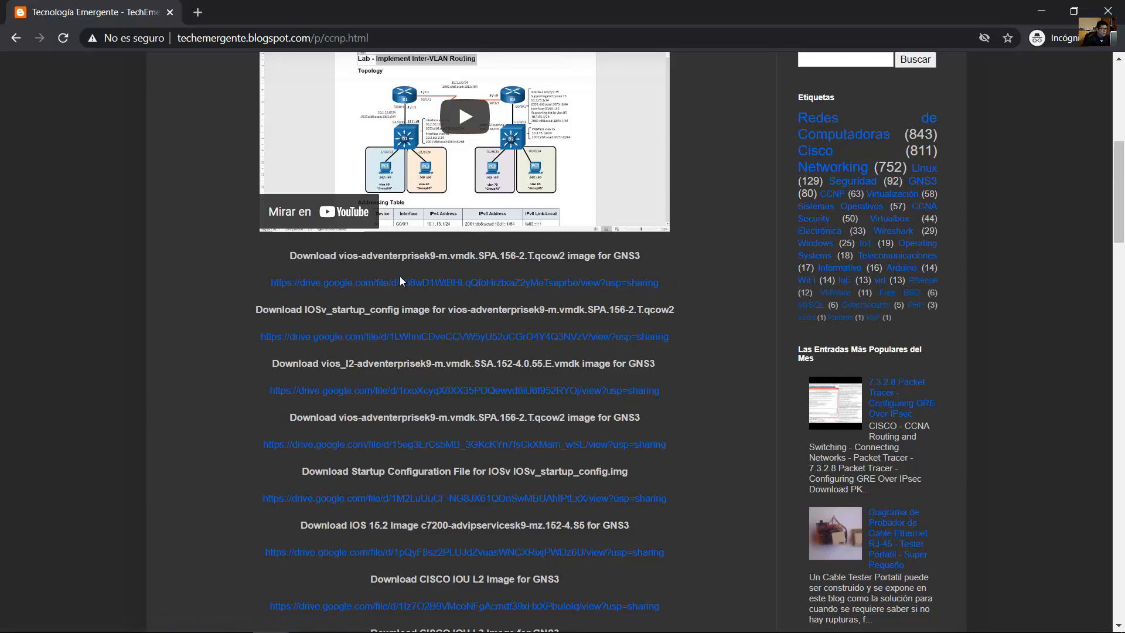
{"action": "double_click", "coordinate": [342, 256]}
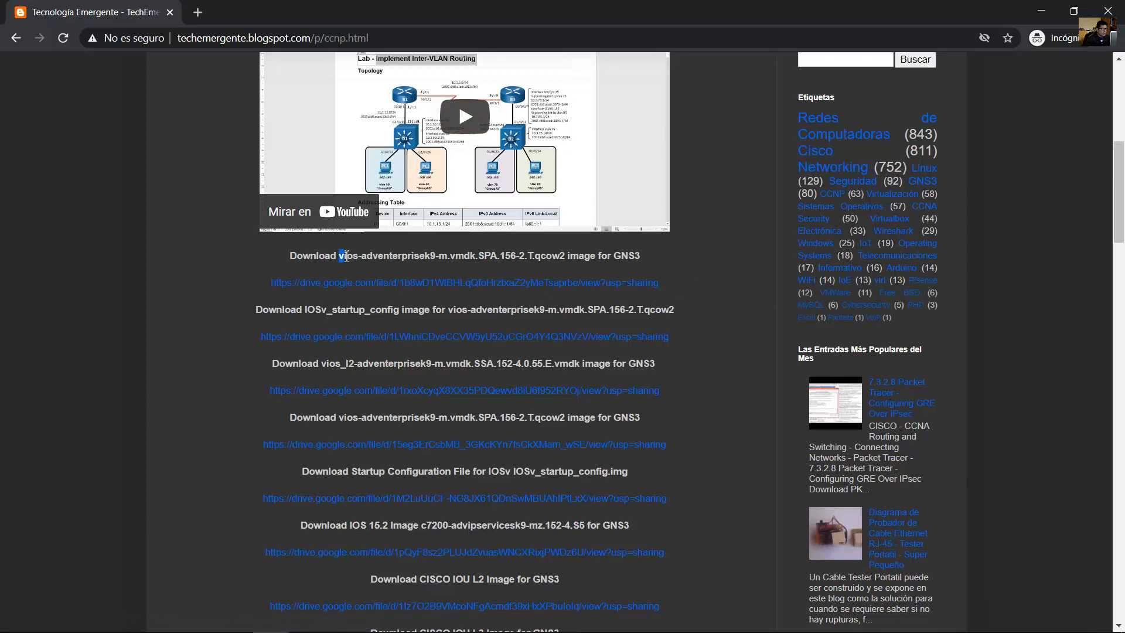
{"action": "left_click_drag", "start_coordinate": [343, 255], "coordinate": [410, 255]}
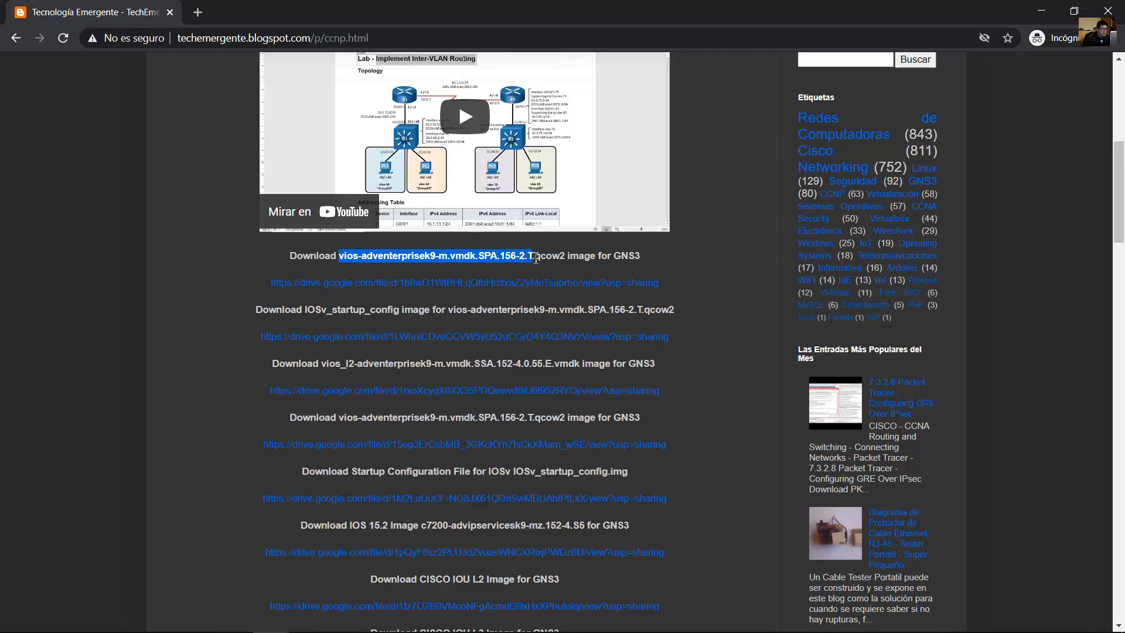
{"action": "mouse_move", "coordinate": [519, 271]}
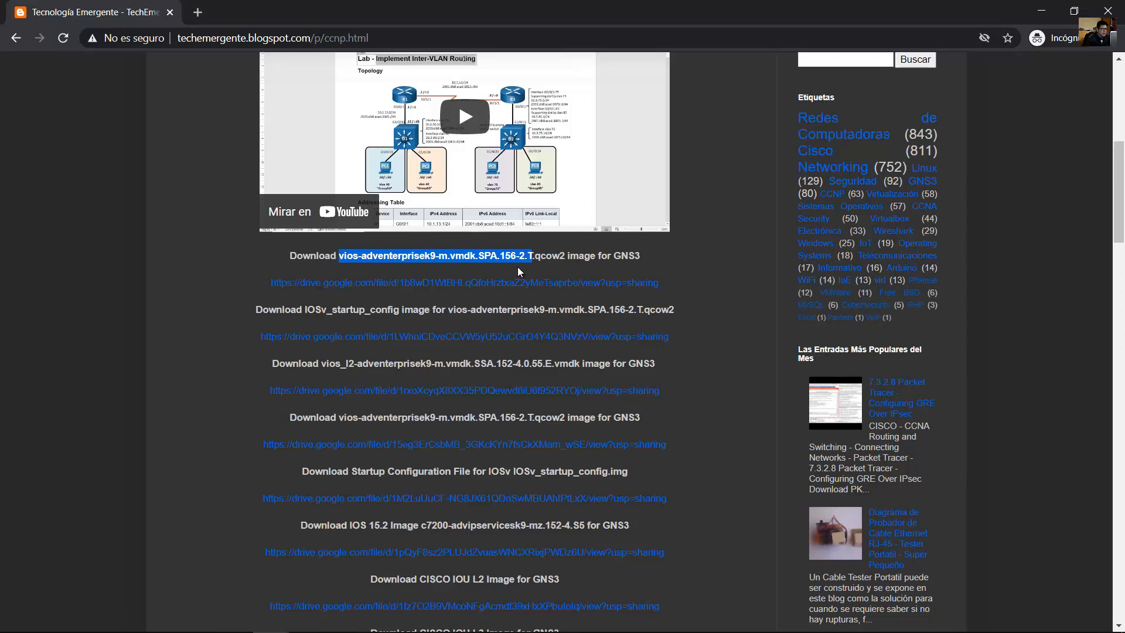
{"action": "mouse_move", "coordinate": [493, 282]}
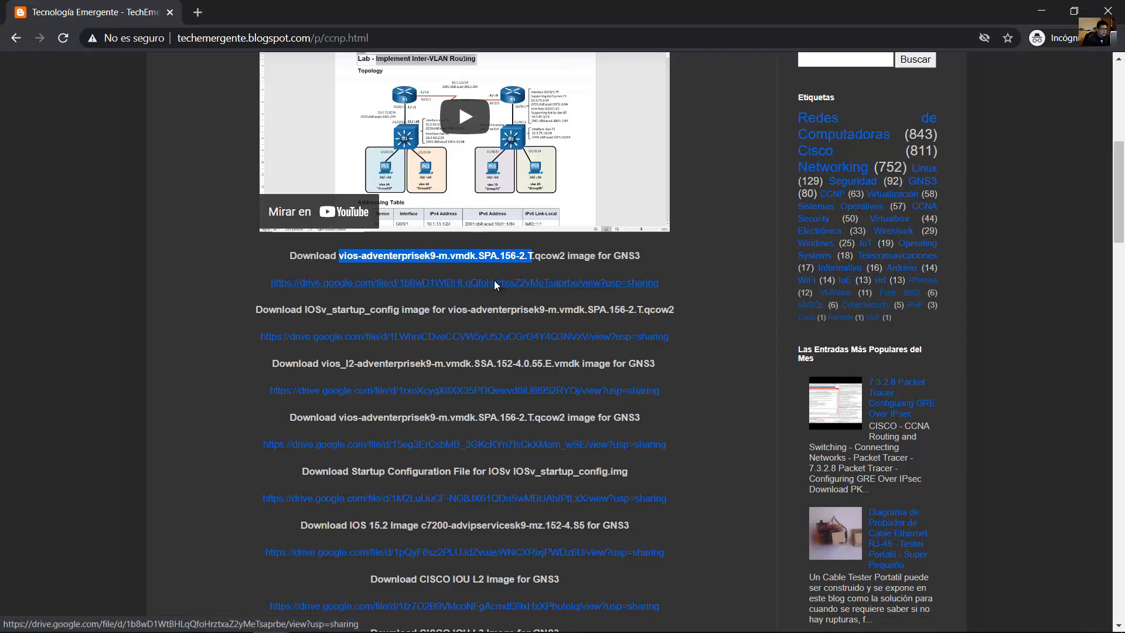
Step: Download the 122 MB vios-adventerprisek9 qcow2 image from Google Drive, bypassing the virus-scan warning
{"action": "left_click", "coordinate": [463, 282]}
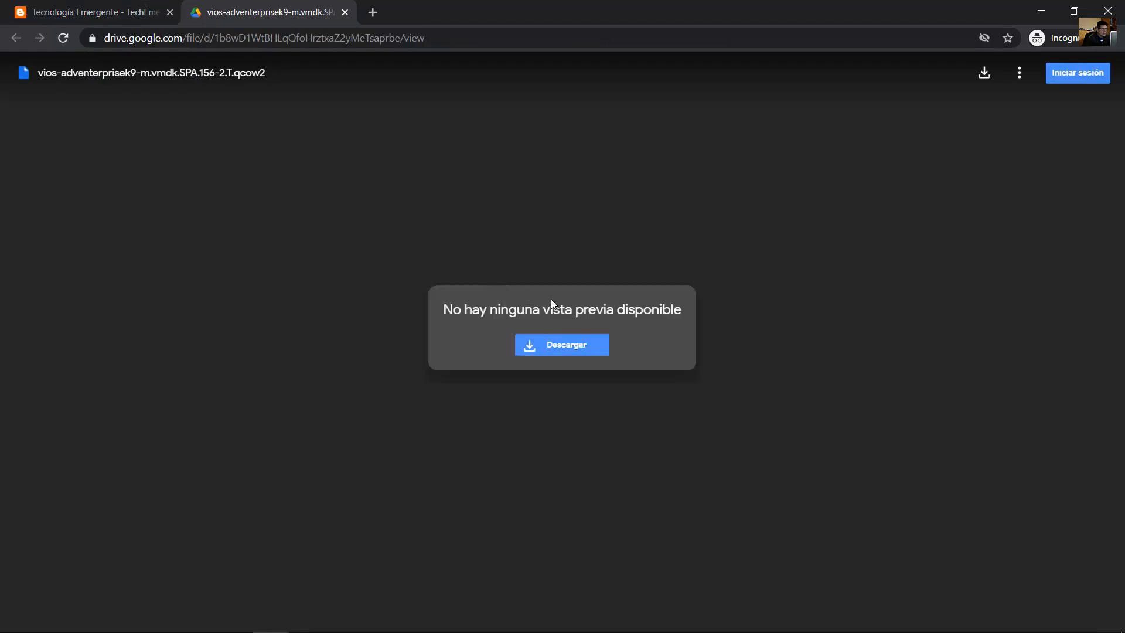
{"action": "left_click", "coordinate": [562, 345]}
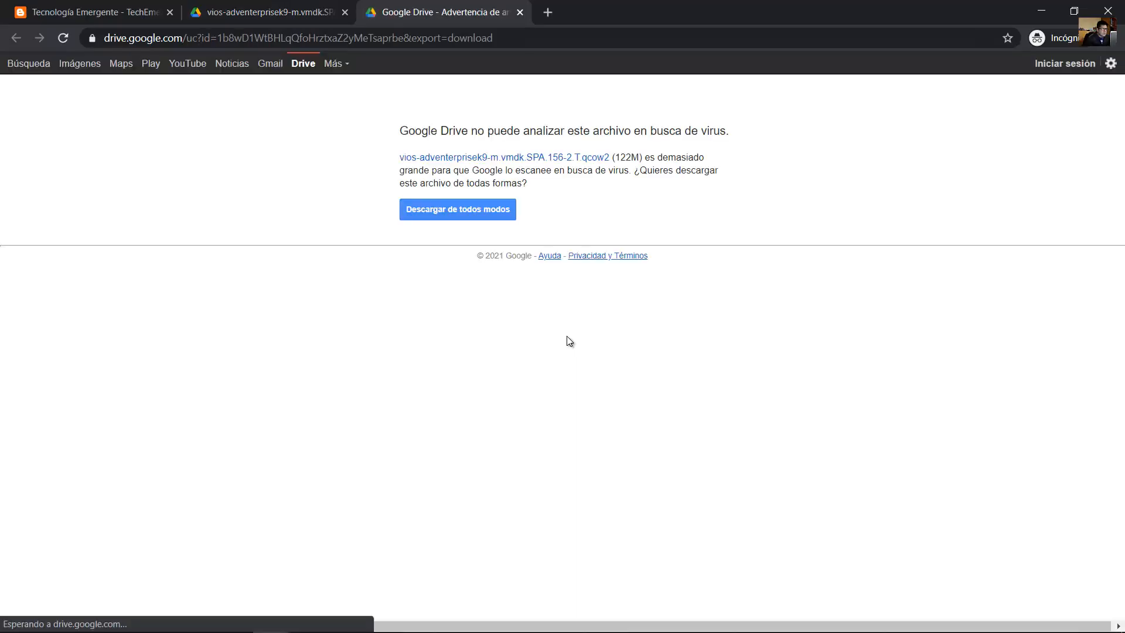
{"action": "left_click", "coordinate": [457, 208]}
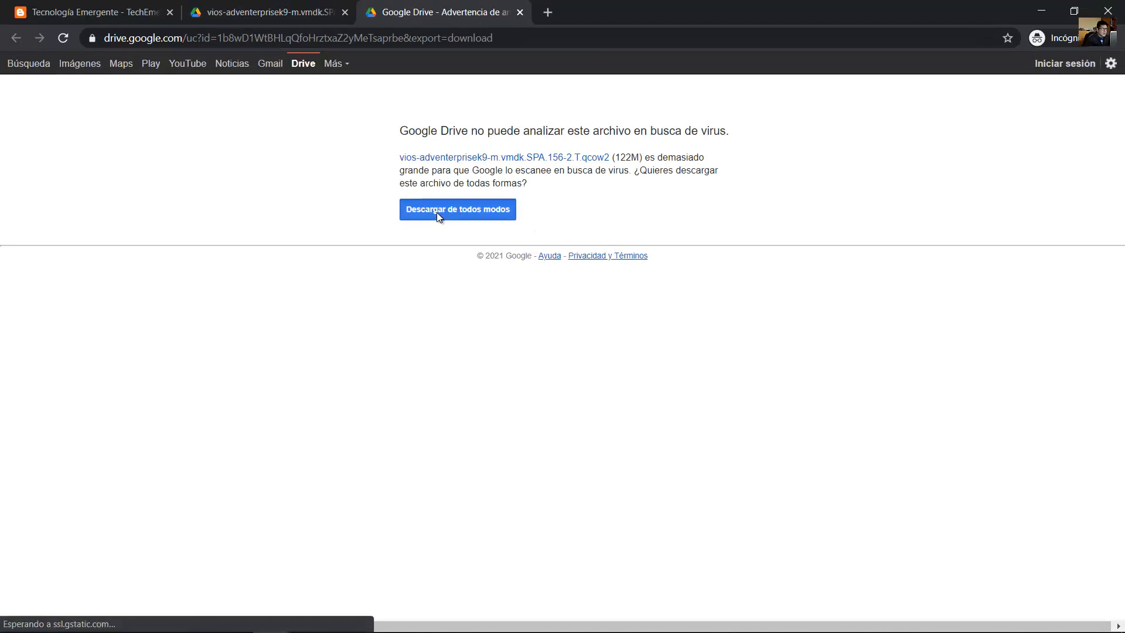
{"action": "left_click", "coordinate": [457, 209]}
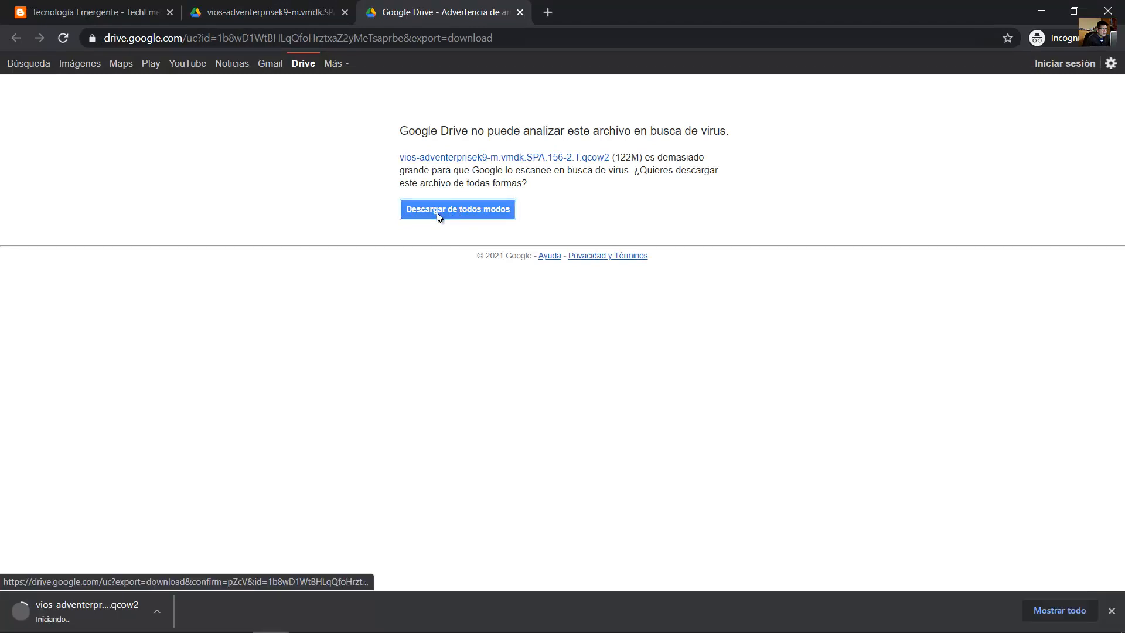
{"action": "left_click", "coordinate": [457, 209]}
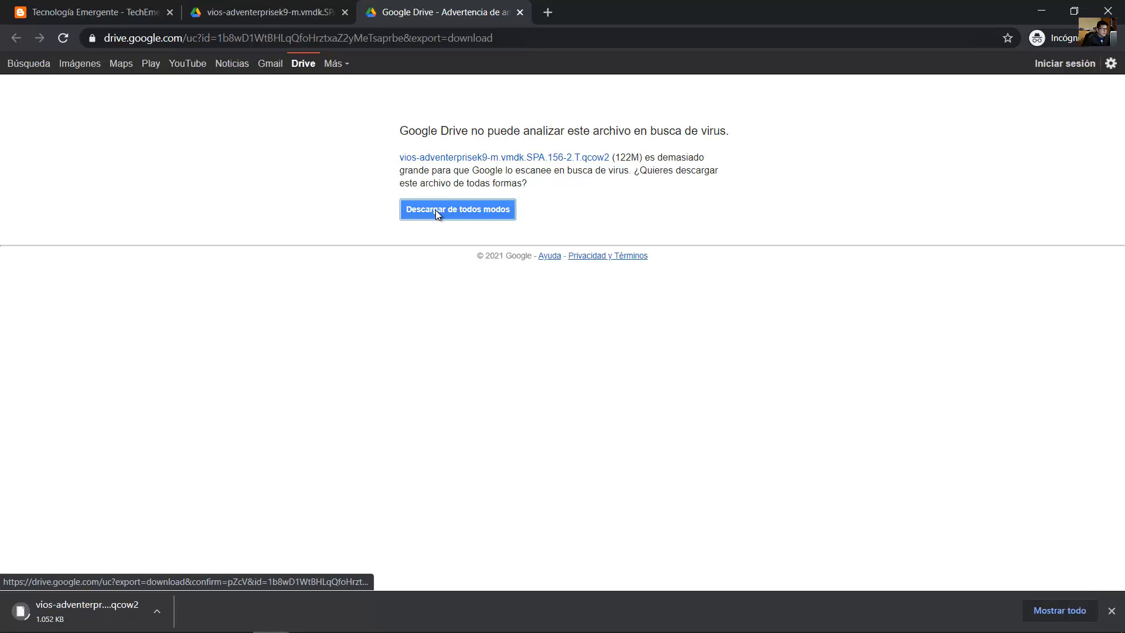
{"action": "mouse_move", "coordinate": [373, 160]}
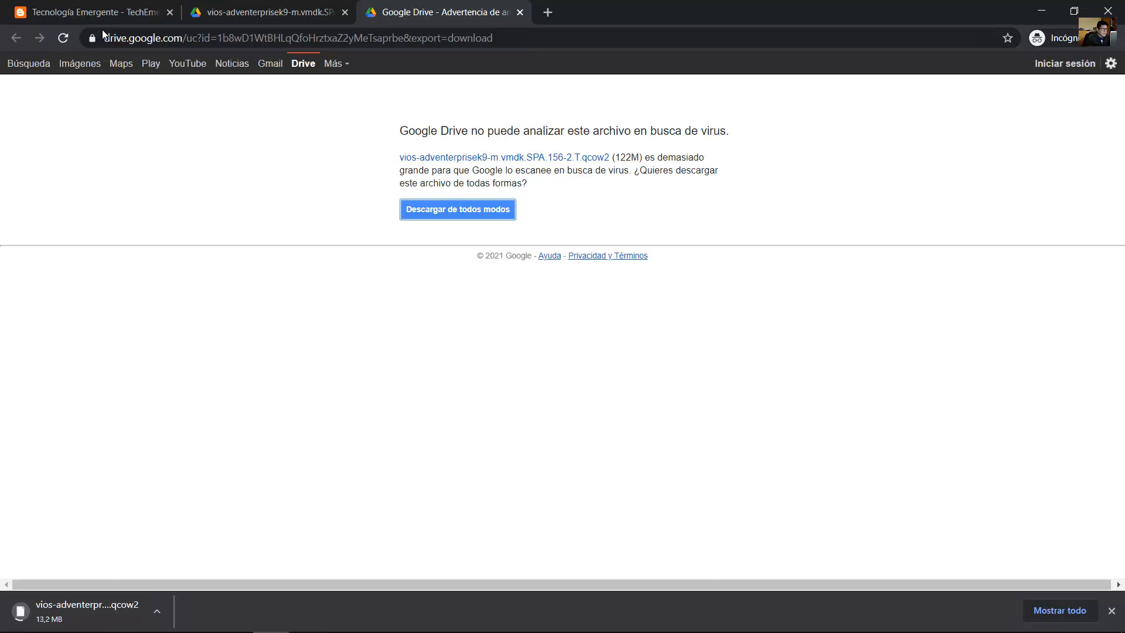
{"action": "mouse_move", "coordinate": [89, 12]}
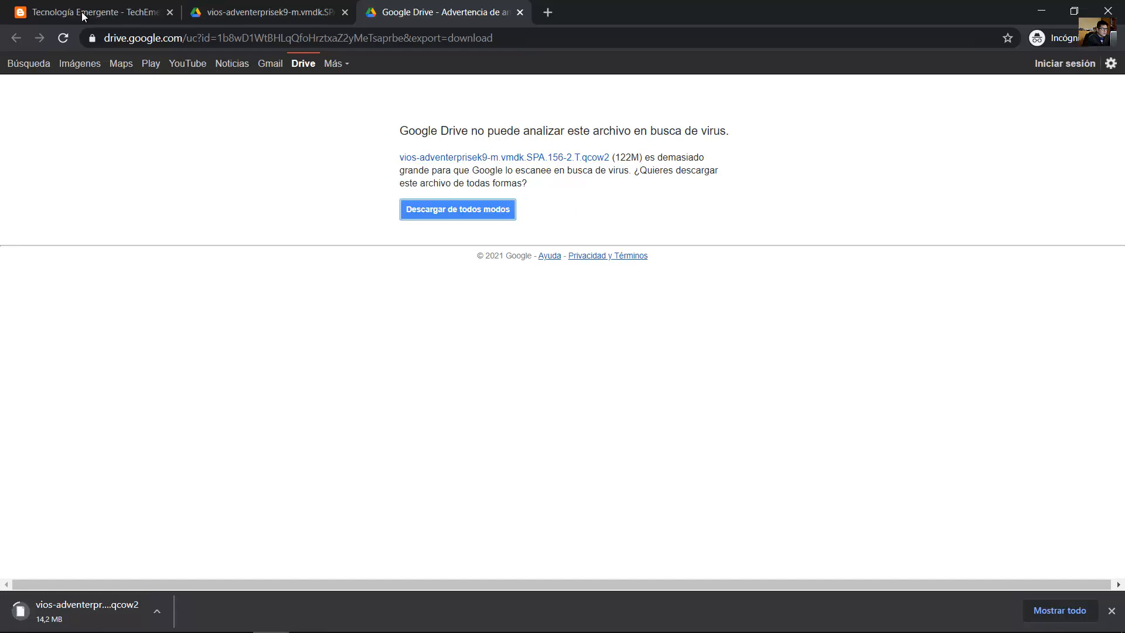
Step: Return to the Tecnología Emergente tab and highlight IOSv_startup_config in the download list
{"action": "left_click", "coordinate": [94, 13]}
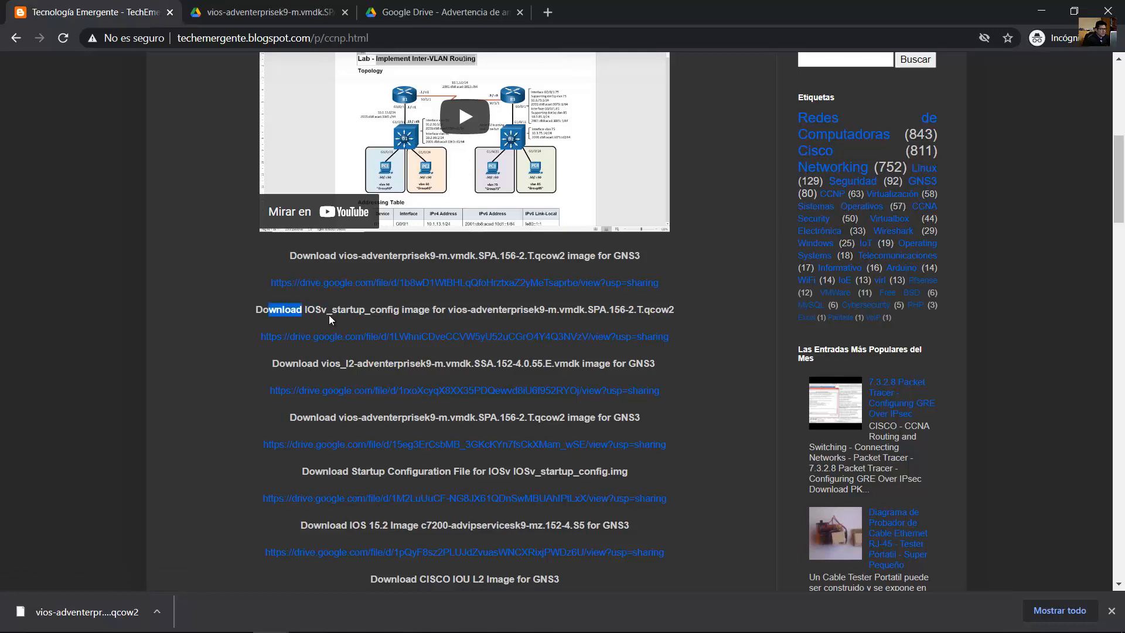
{"action": "left_click_drag", "start_coordinate": [301, 309], "coordinate": [398, 309]}
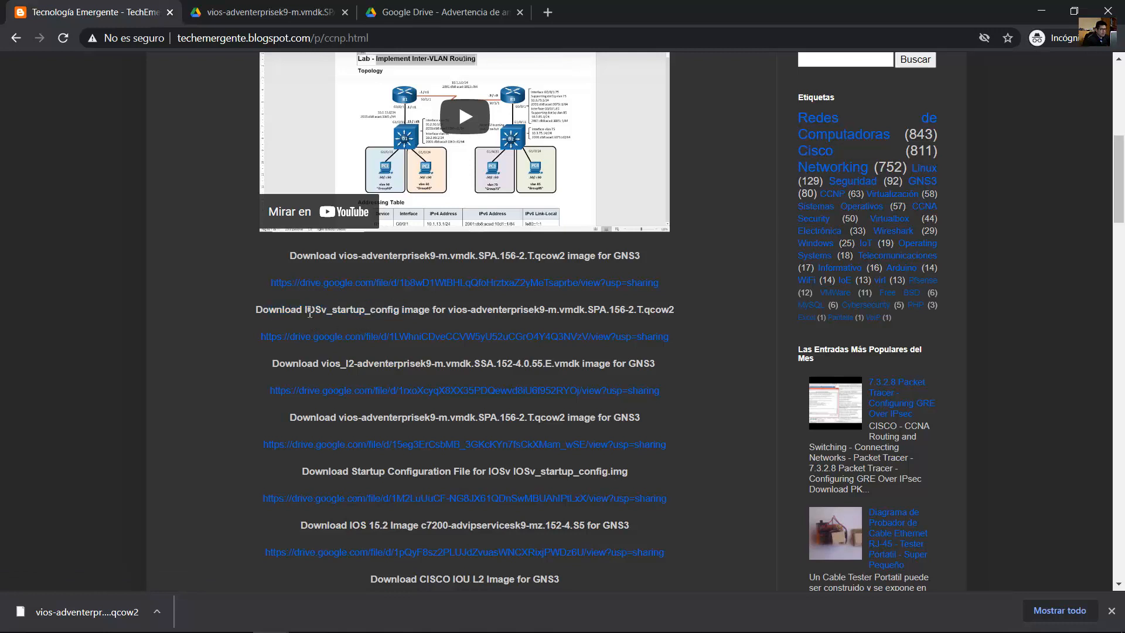
{"action": "double_click", "coordinate": [352, 309]}
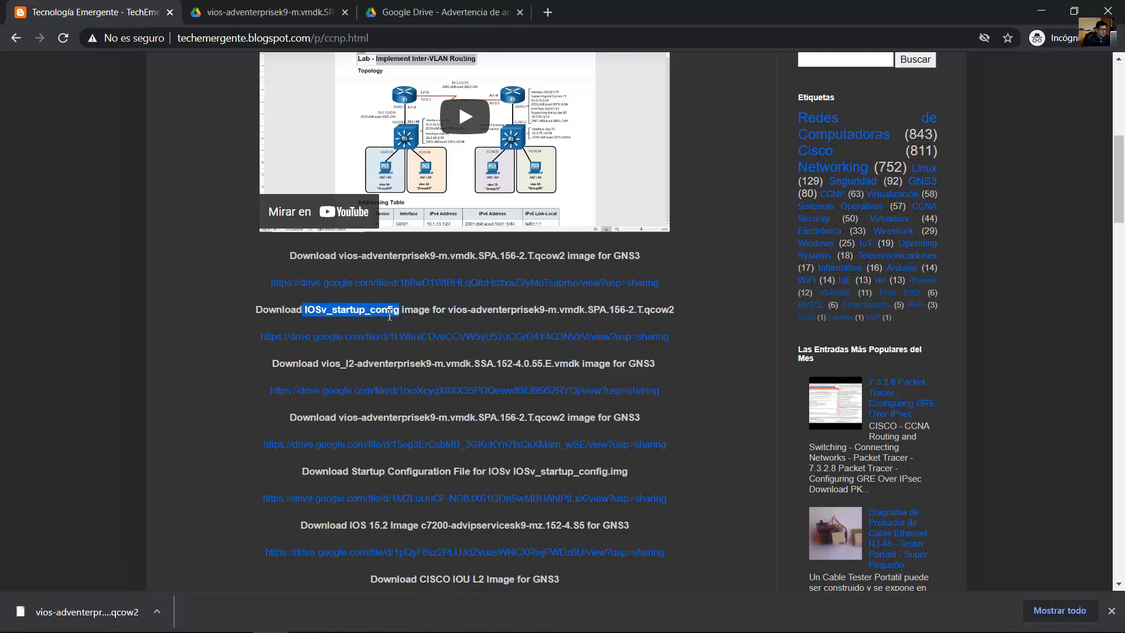
{"action": "mouse_move", "coordinate": [362, 324]}
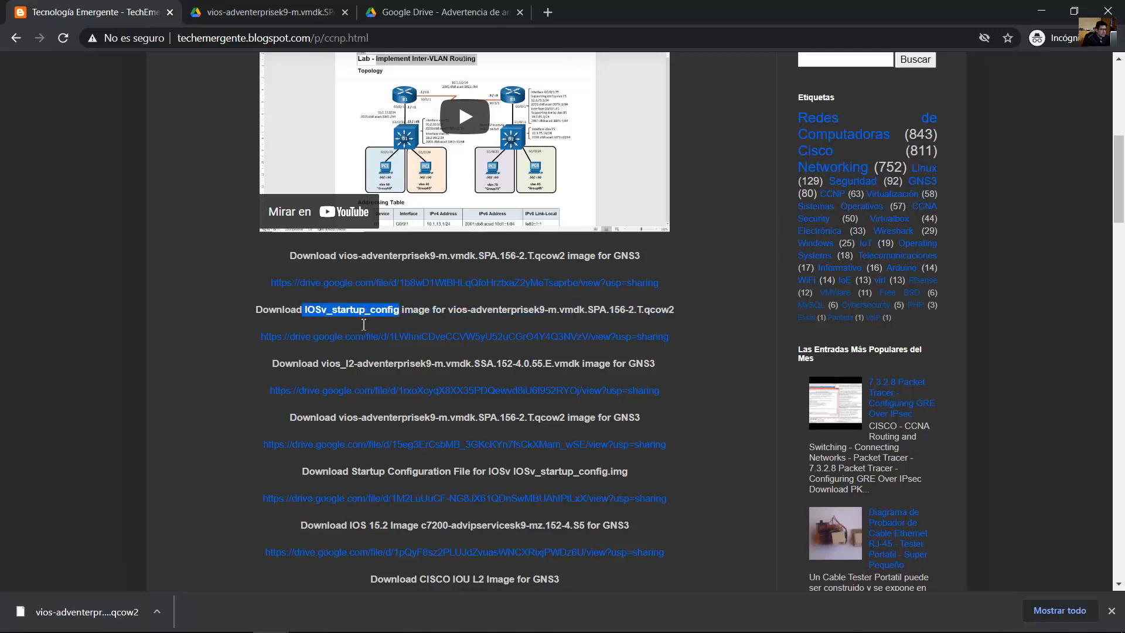
Step: Download IOSv_startup_config.img from Google Drive despite the harmful-executable warning
{"action": "left_click", "coordinate": [464, 337]}
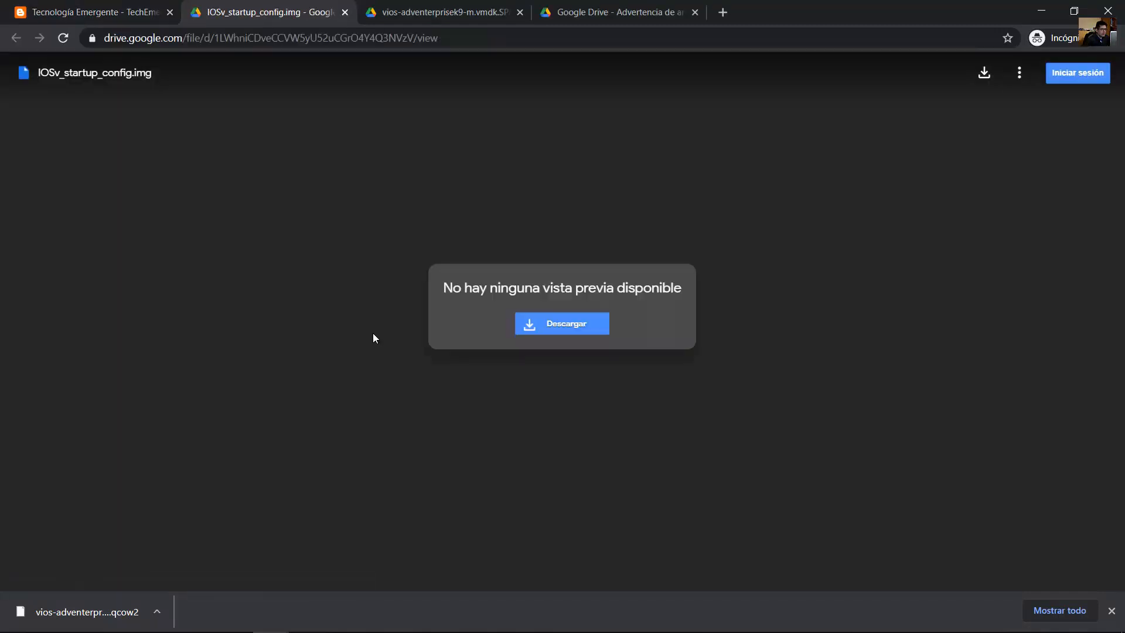
{"action": "left_click", "coordinate": [561, 323]}
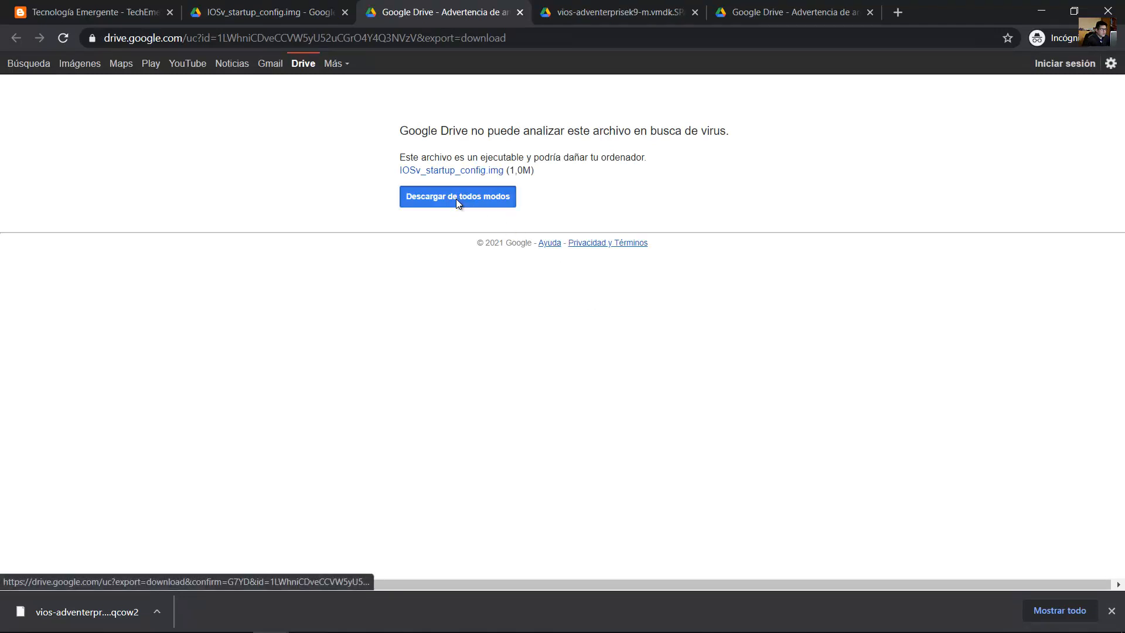
{"action": "left_click", "coordinate": [457, 196]}
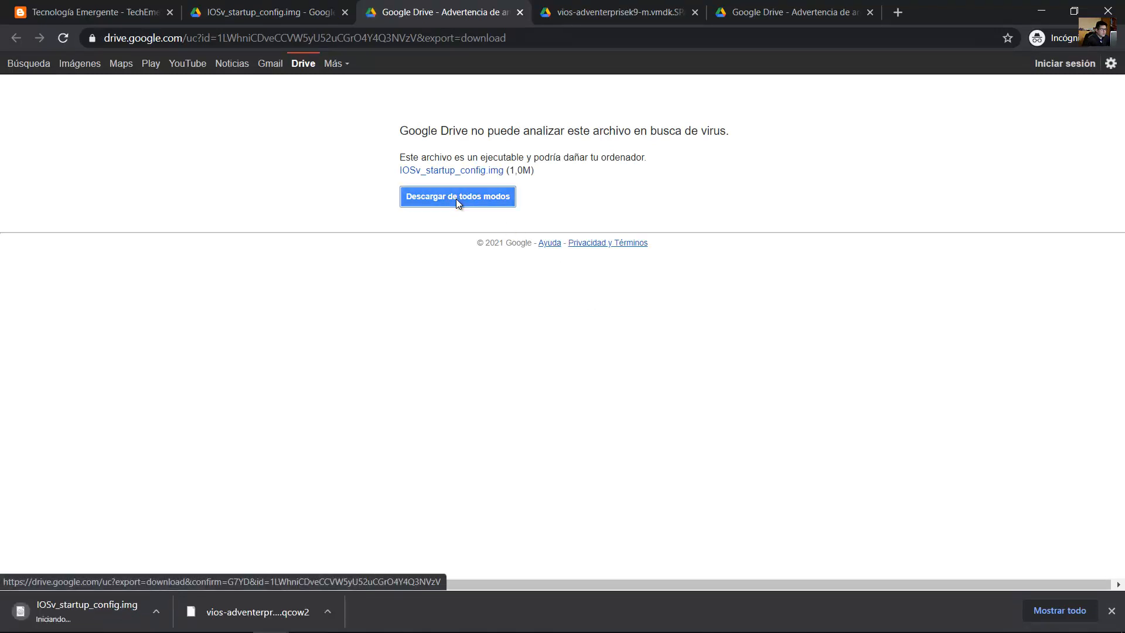
{"action": "left_click", "coordinate": [457, 195]}
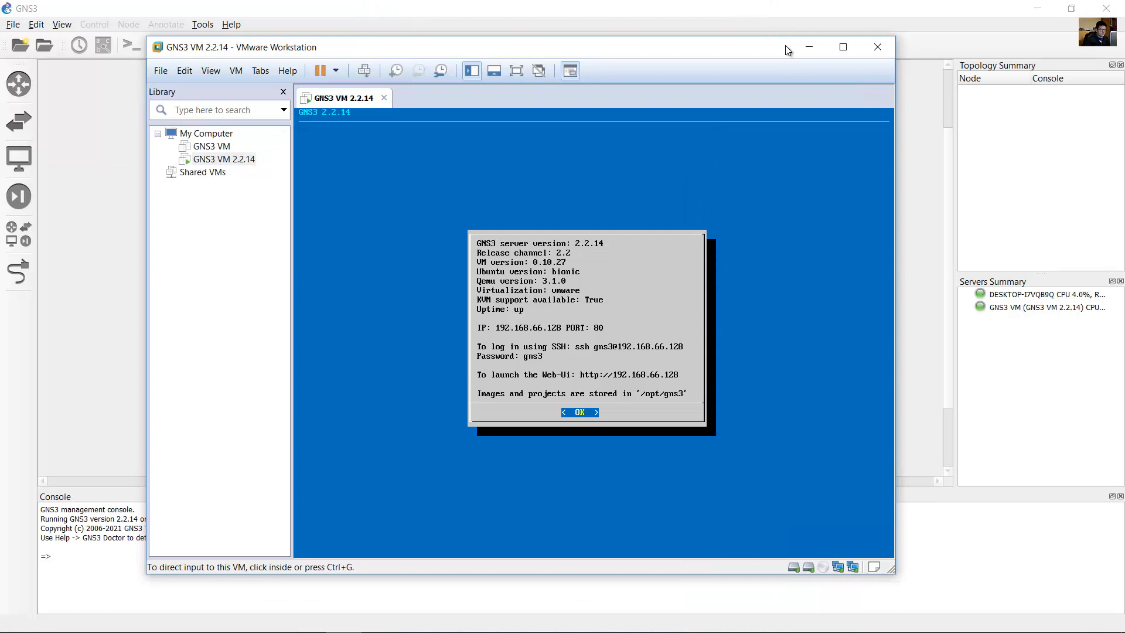
{"action": "mouse_move", "coordinate": [740, 20]}
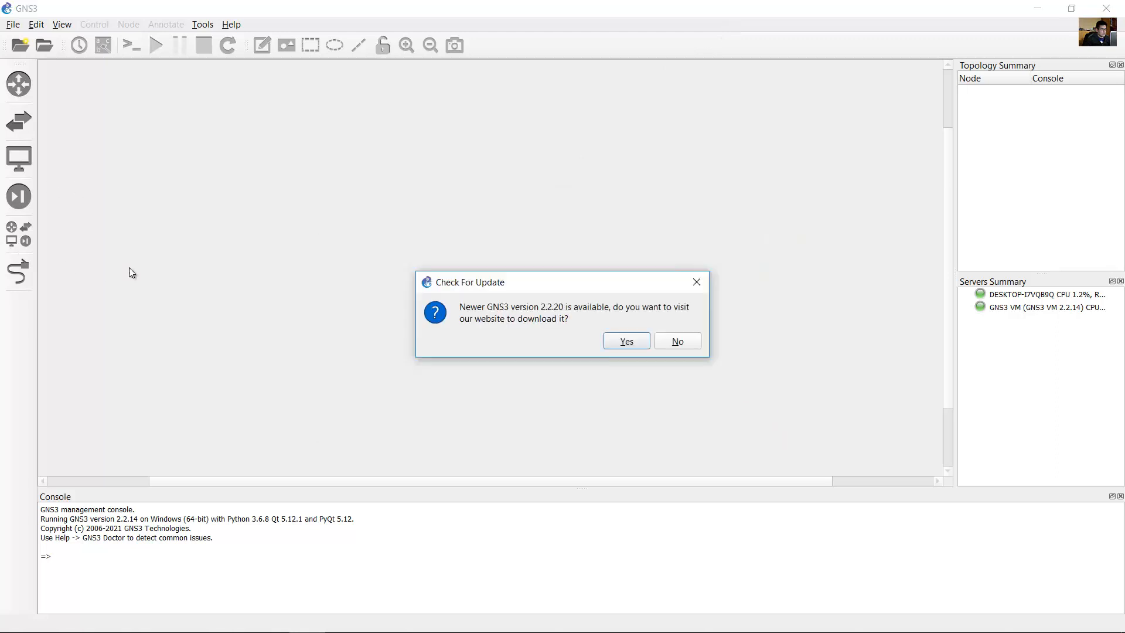
Step: Decline the GNS3 newer-version offer and show the router templates list
{"action": "left_click", "coordinate": [675, 341]}
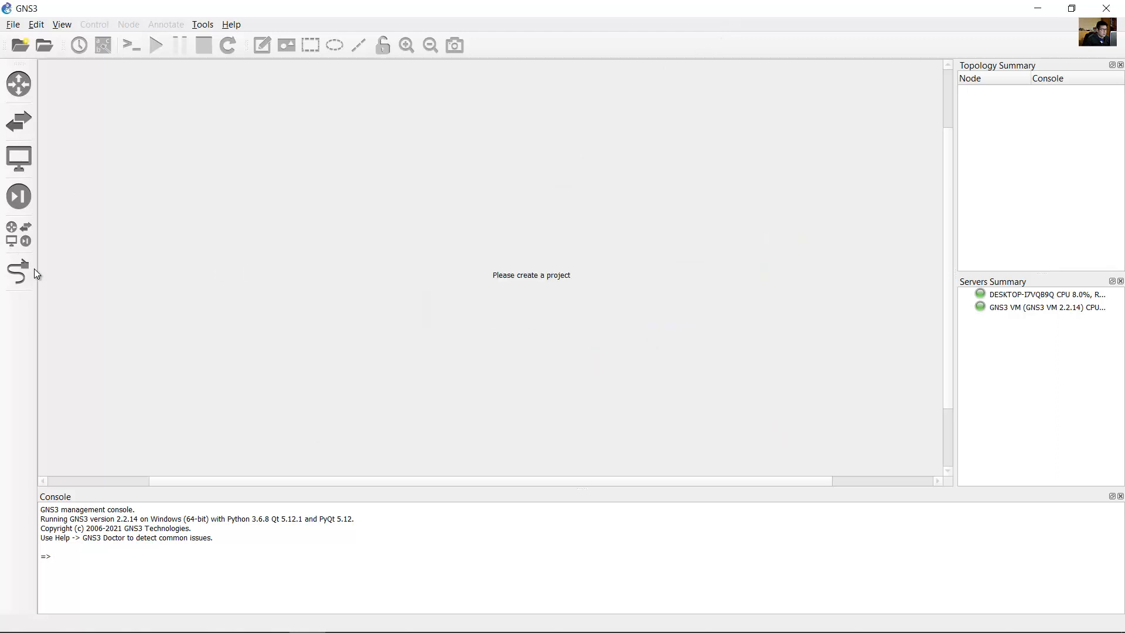
{"action": "mouse_move", "coordinate": [19, 272]}
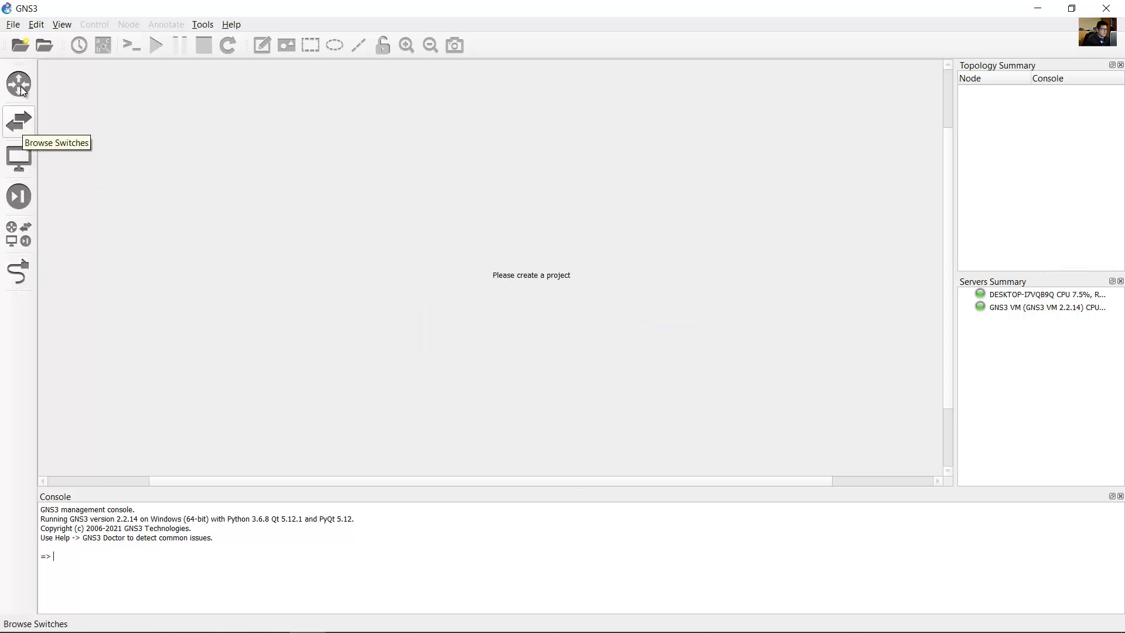
{"action": "left_click", "coordinate": [19, 84]}
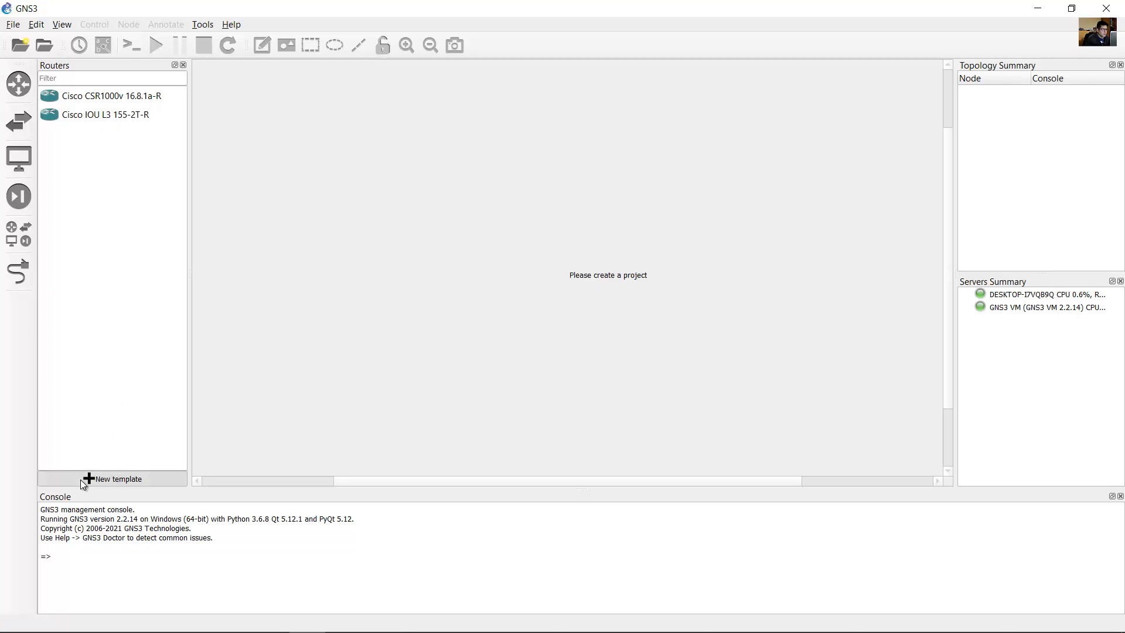
Step: Create a new template from server appliances and start installing Cisco IOSv under Routers
{"action": "left_click", "coordinate": [112, 478]}
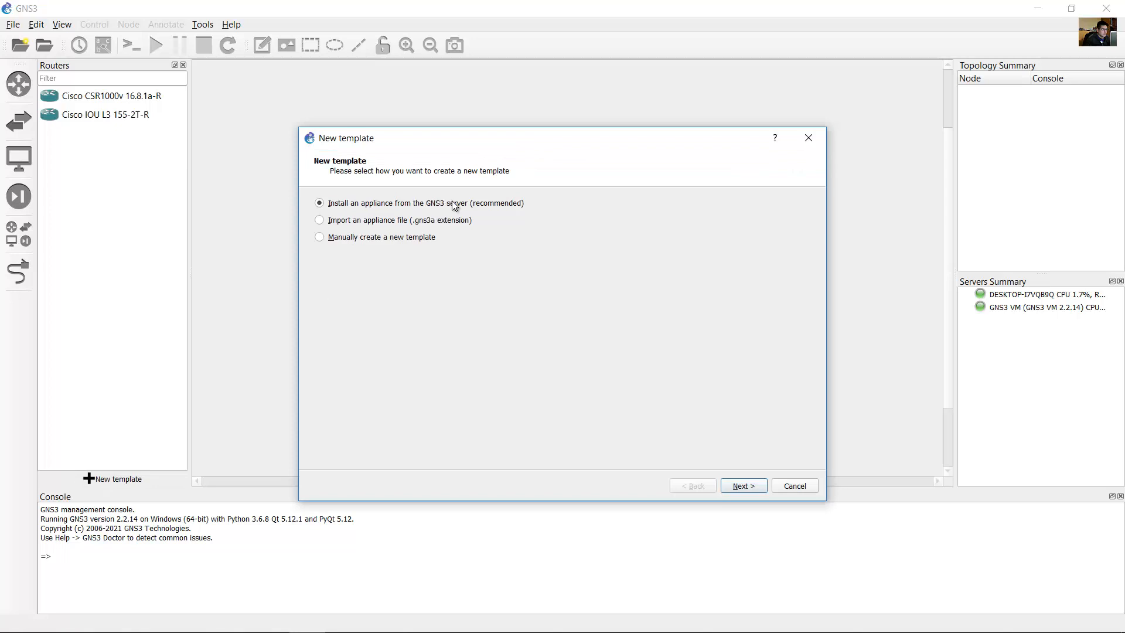
{"action": "mouse_move", "coordinate": [498, 203]}
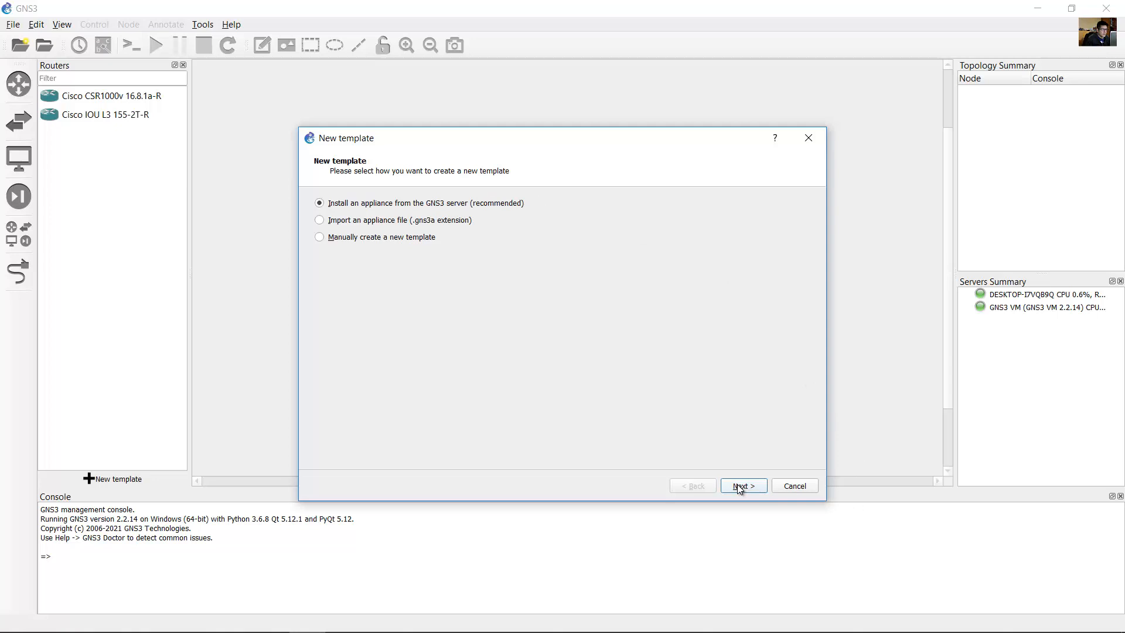
{"action": "left_click", "coordinate": [742, 486]}
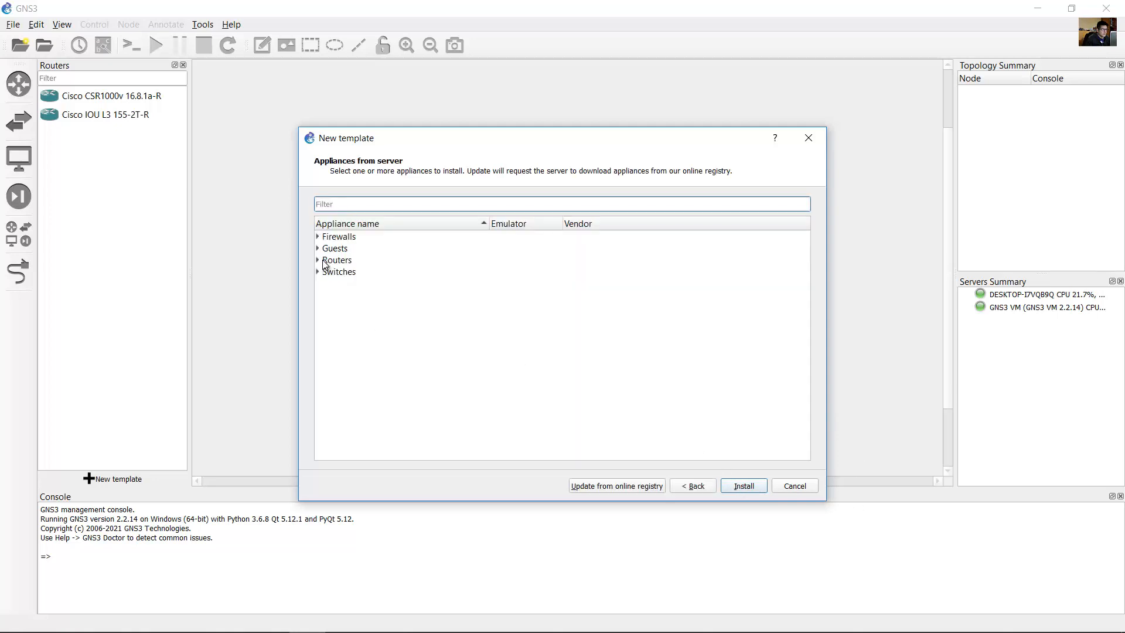
{"action": "left_click", "coordinate": [317, 260]}
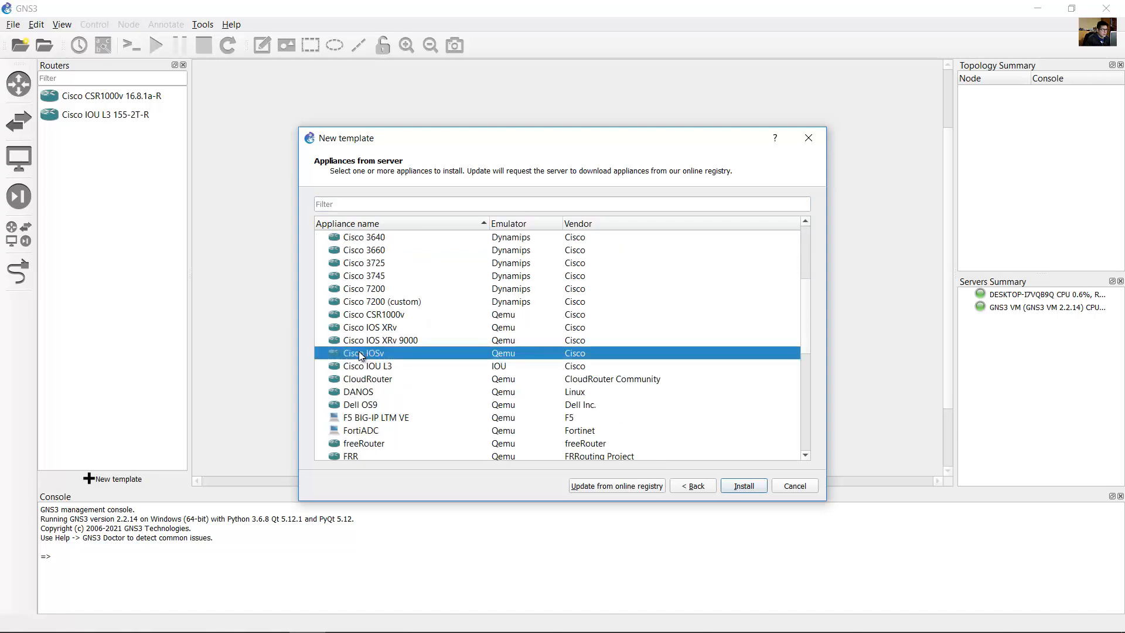
{"action": "mouse_move", "coordinate": [400, 363]}
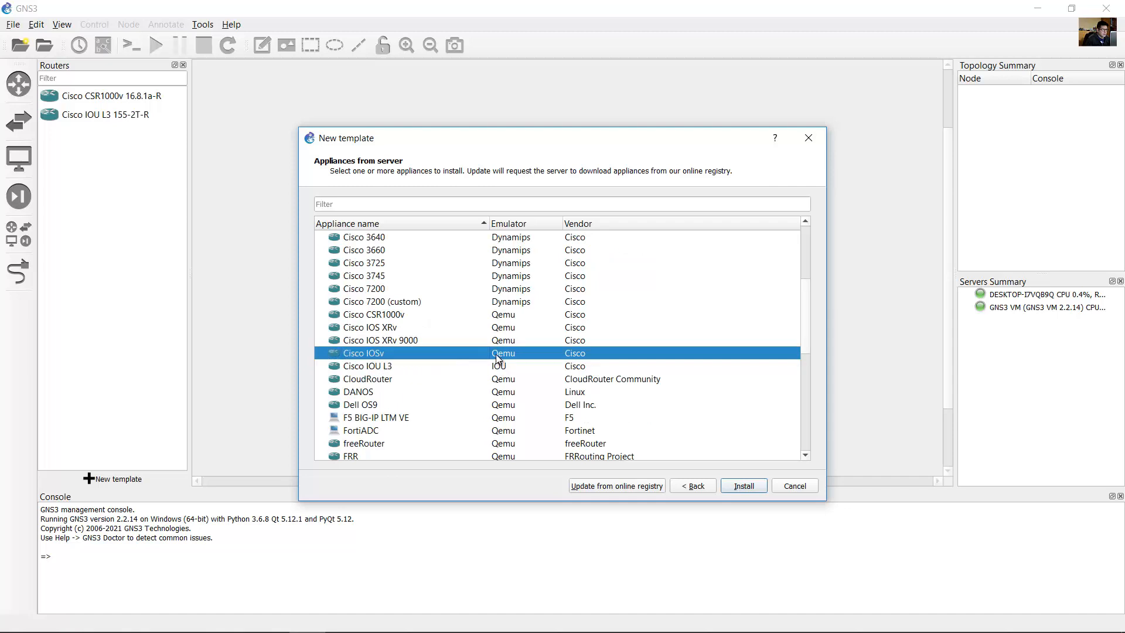
{"action": "mouse_move", "coordinate": [502, 353]}
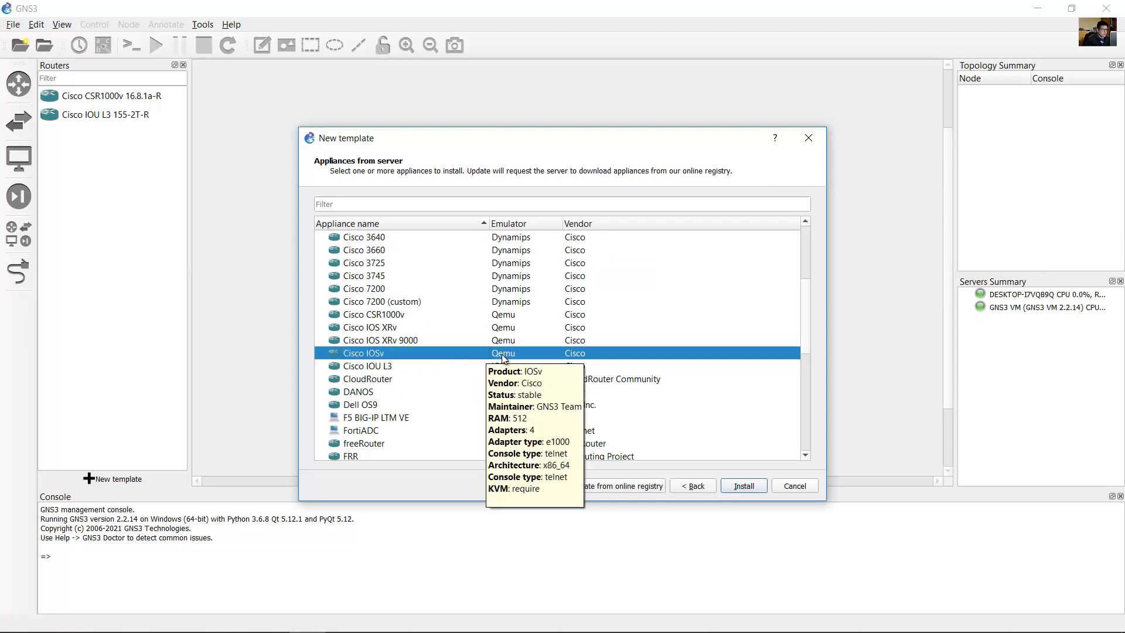
{"action": "mouse_move", "coordinate": [633, 393]}
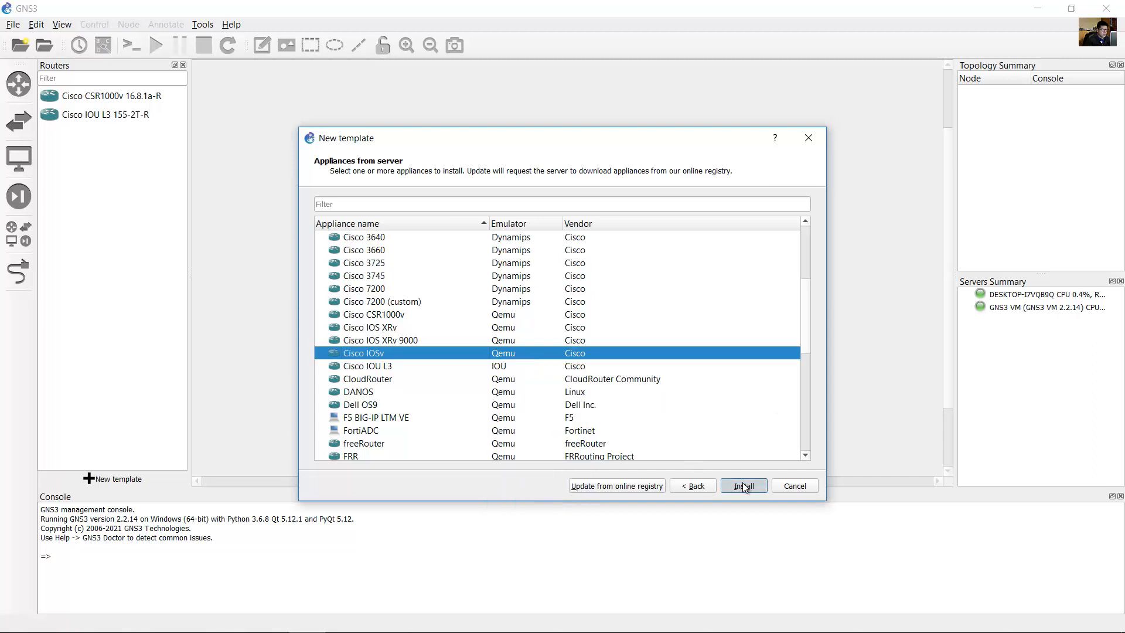
{"action": "left_click", "coordinate": [743, 486]}
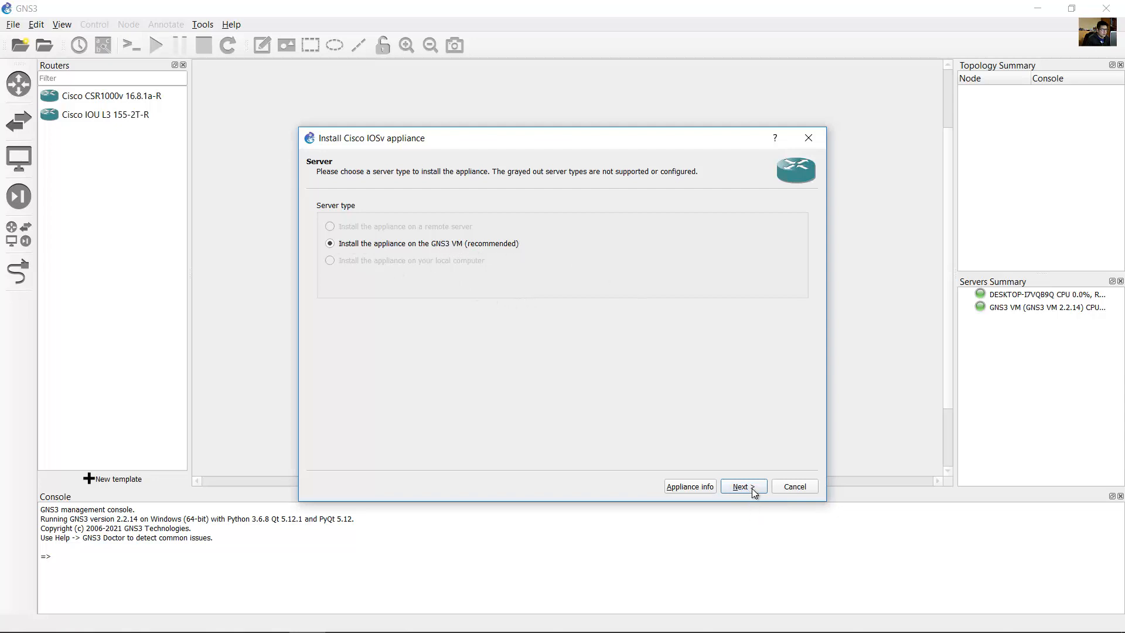
Step: Keep the GNS3 VM and default qemu binary, then select IOSv version 15.6(2)T
{"action": "left_click", "coordinate": [742, 486]}
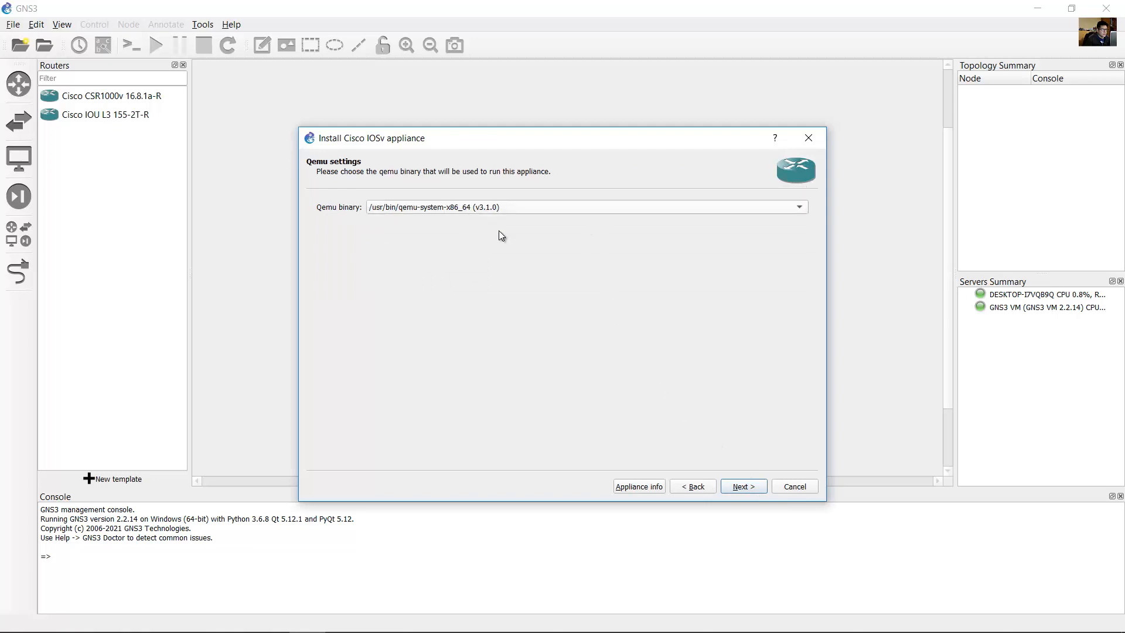
{"action": "left_click", "coordinate": [742, 486]}
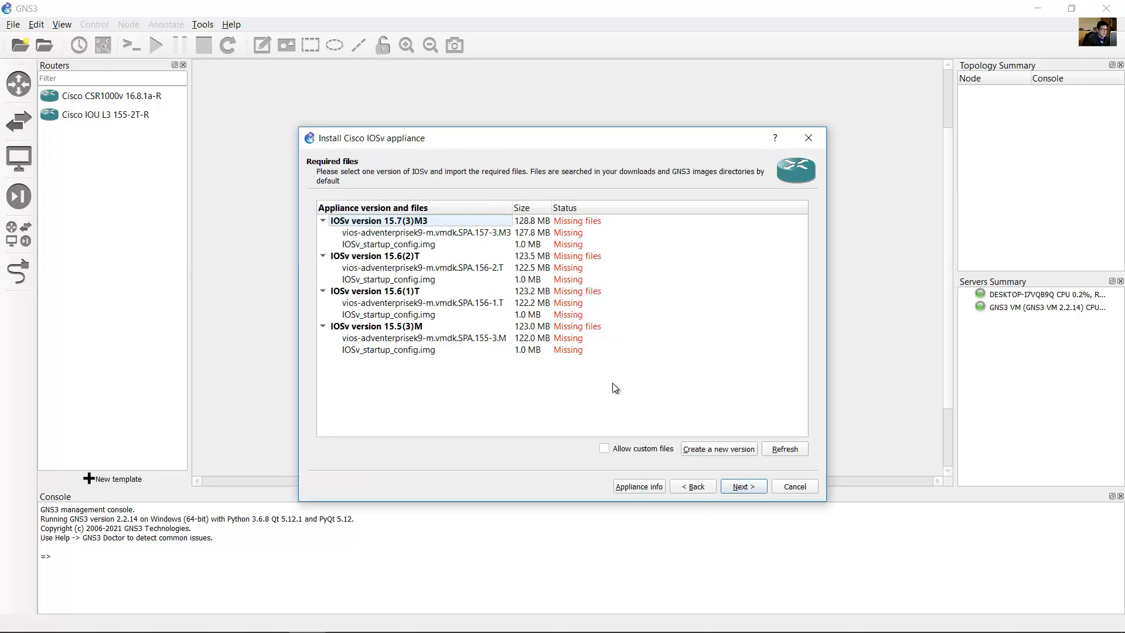
{"action": "left_click", "coordinate": [374, 256]}
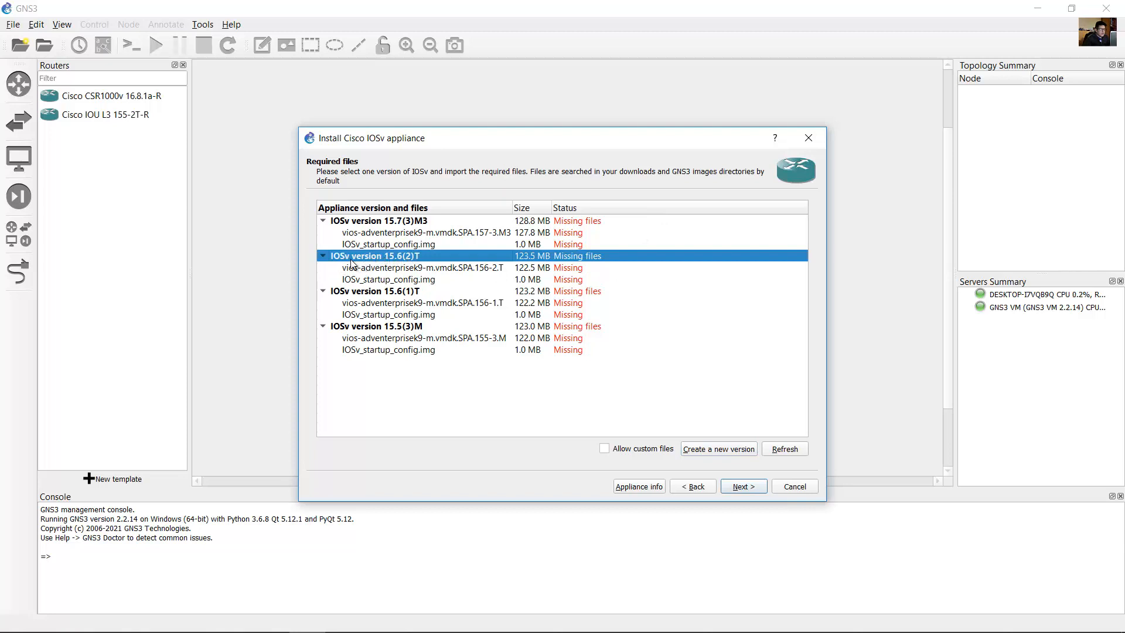
{"action": "mouse_move", "coordinate": [413, 262]}
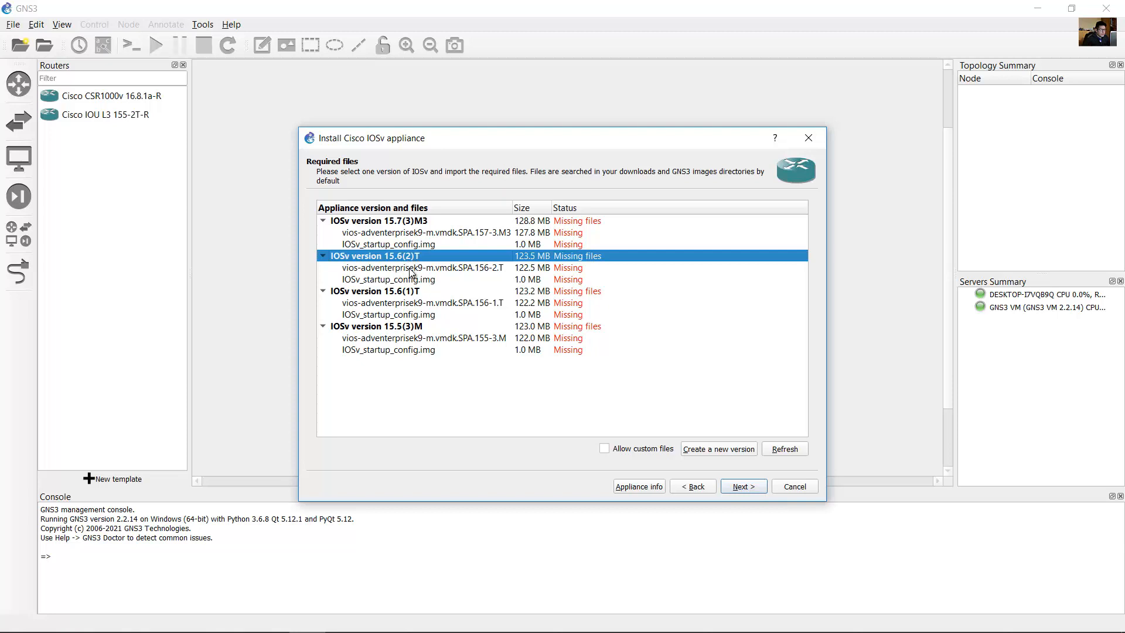
{"action": "left_click", "coordinate": [422, 268]}
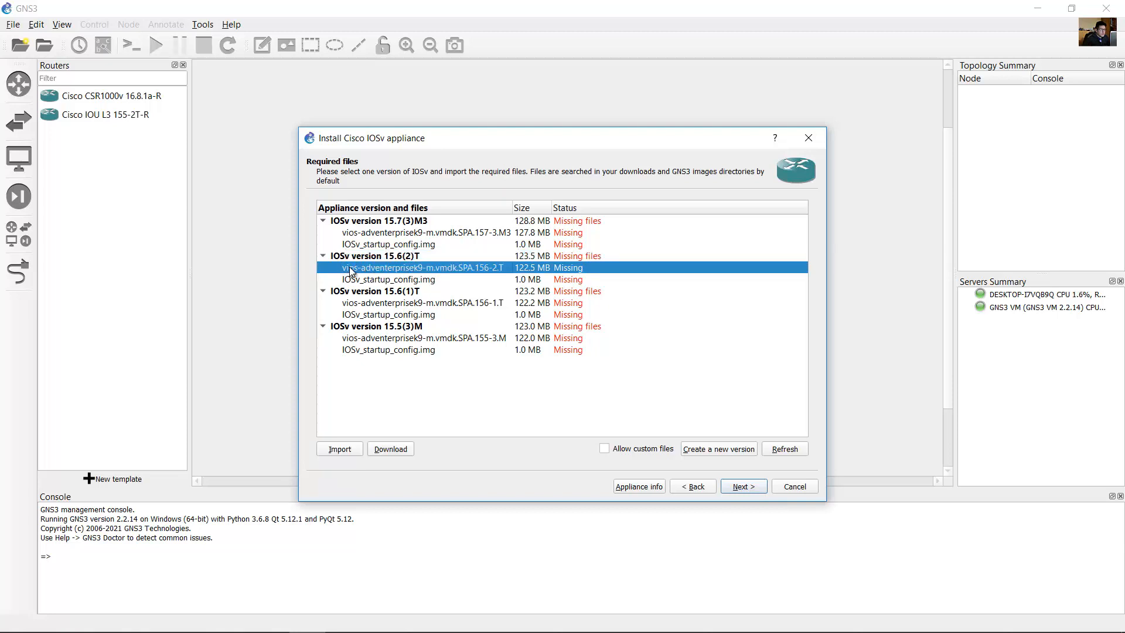
{"action": "left_click", "coordinate": [391, 279]}
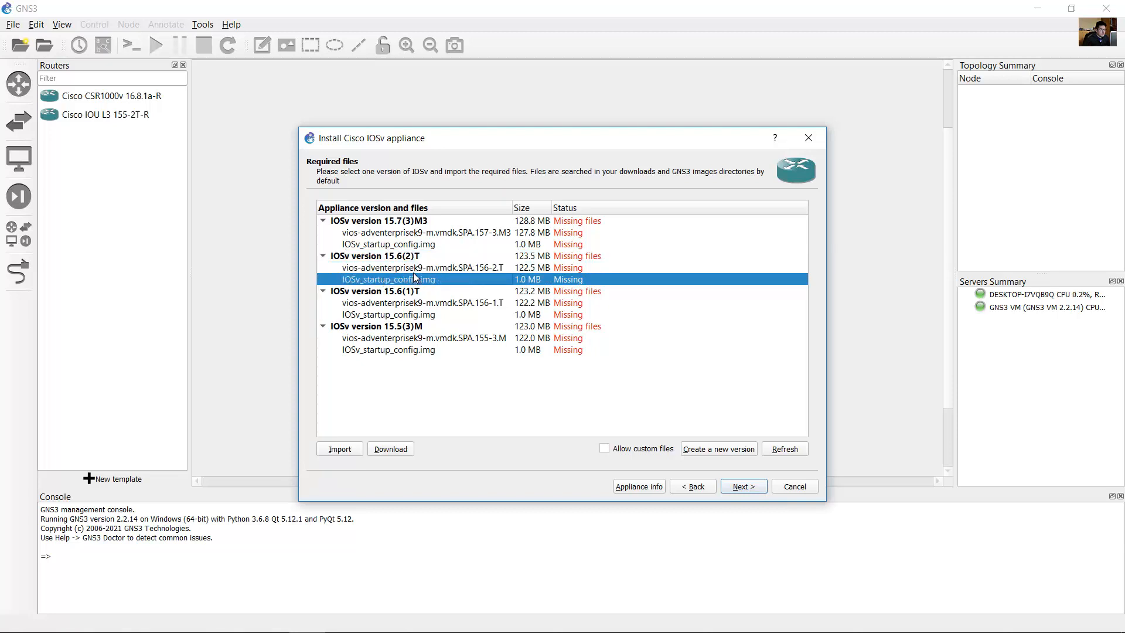
{"action": "left_click", "coordinate": [375, 255]}
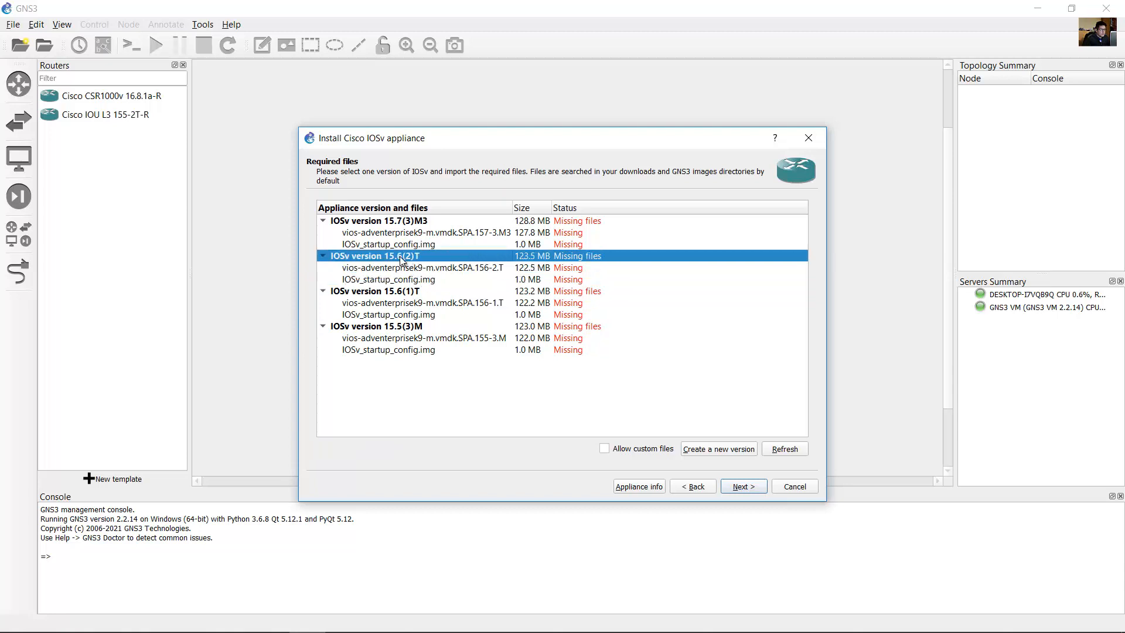
Step: Create a new version named 15.6(2)T-R and accept the suggested filenames
{"action": "left_click", "coordinate": [717, 449]}
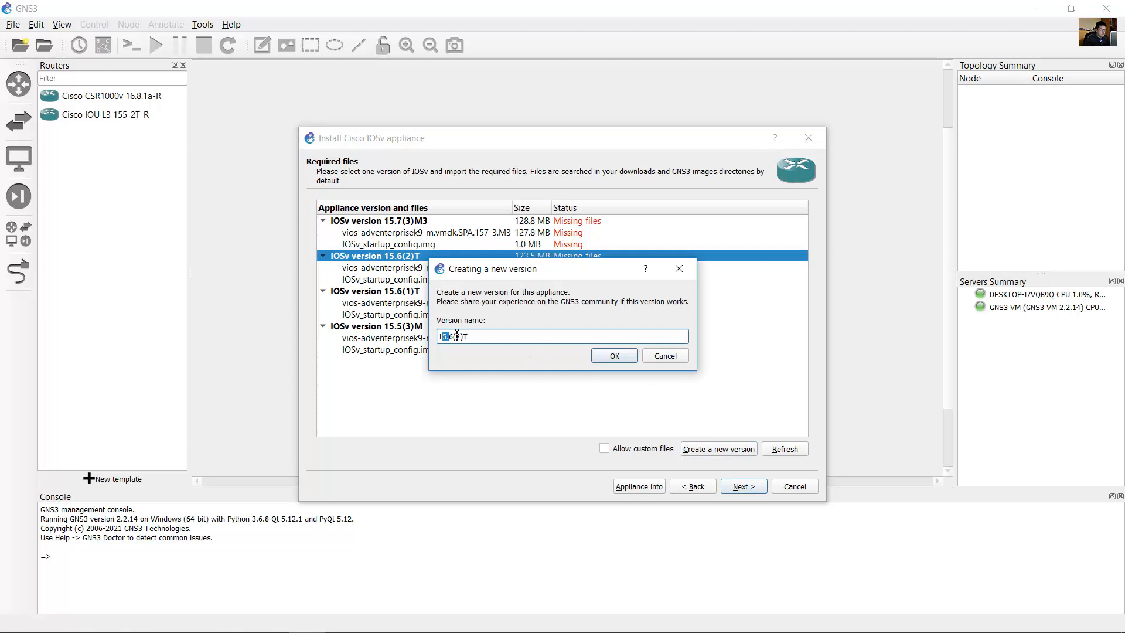
{"action": "type", "text": "-"}
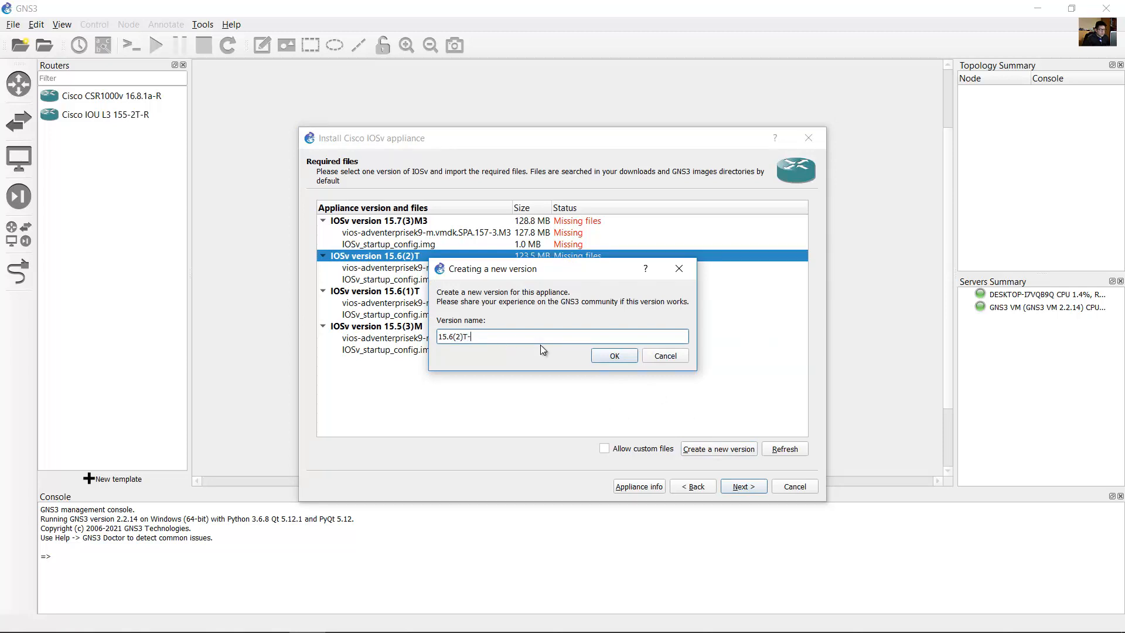
{"action": "type", "text": "R"}
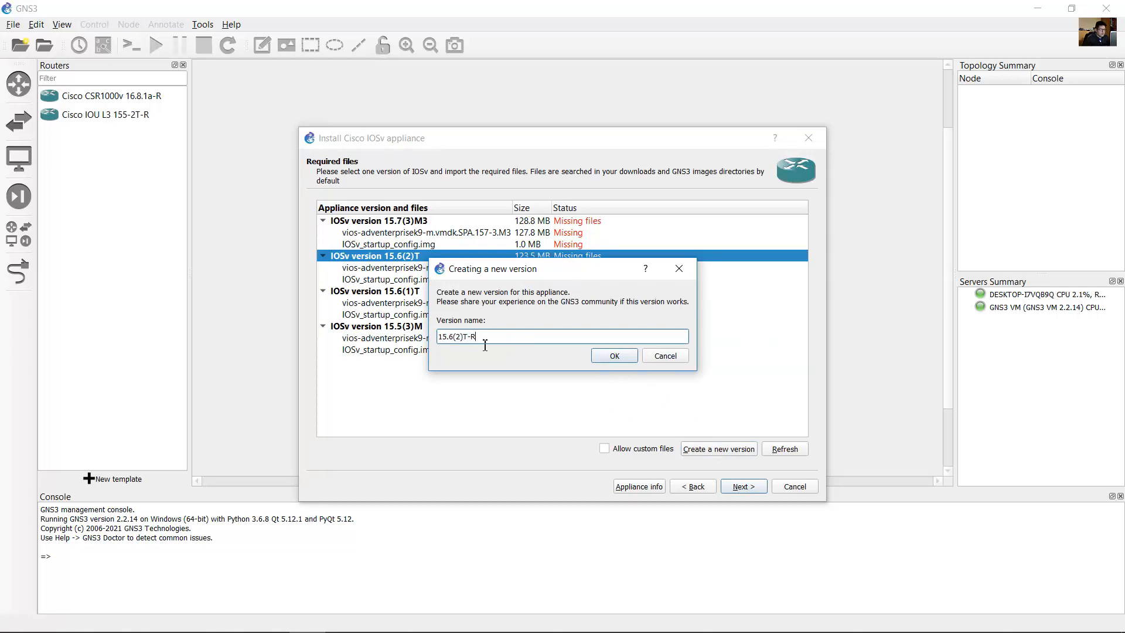
{"action": "left_click", "coordinate": [613, 355]}
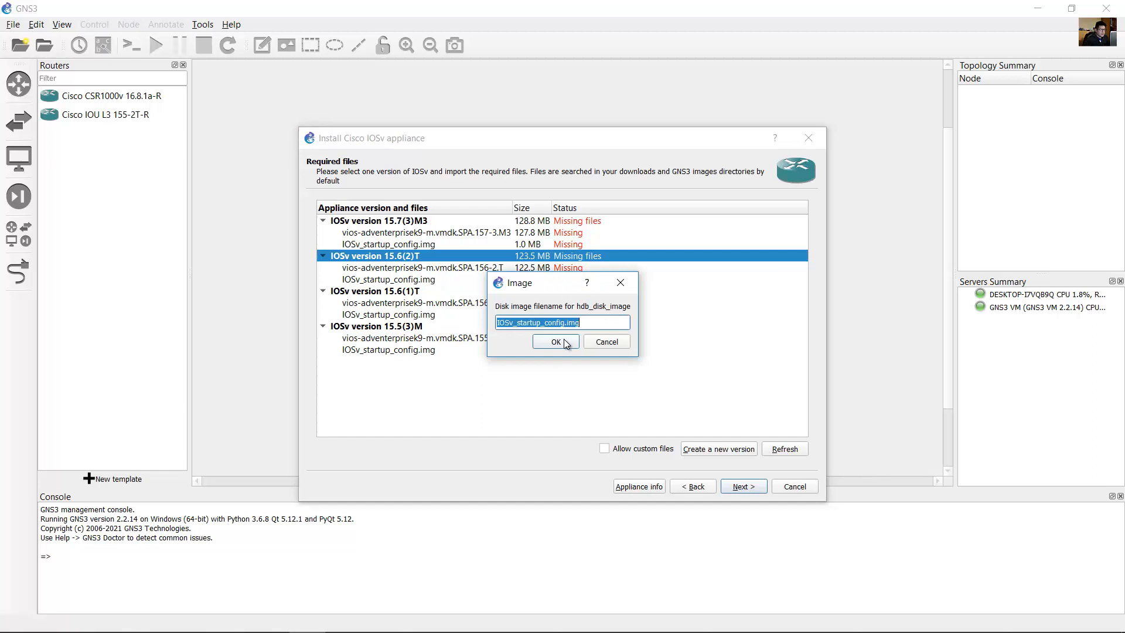
{"action": "left_click", "coordinate": [556, 342]}
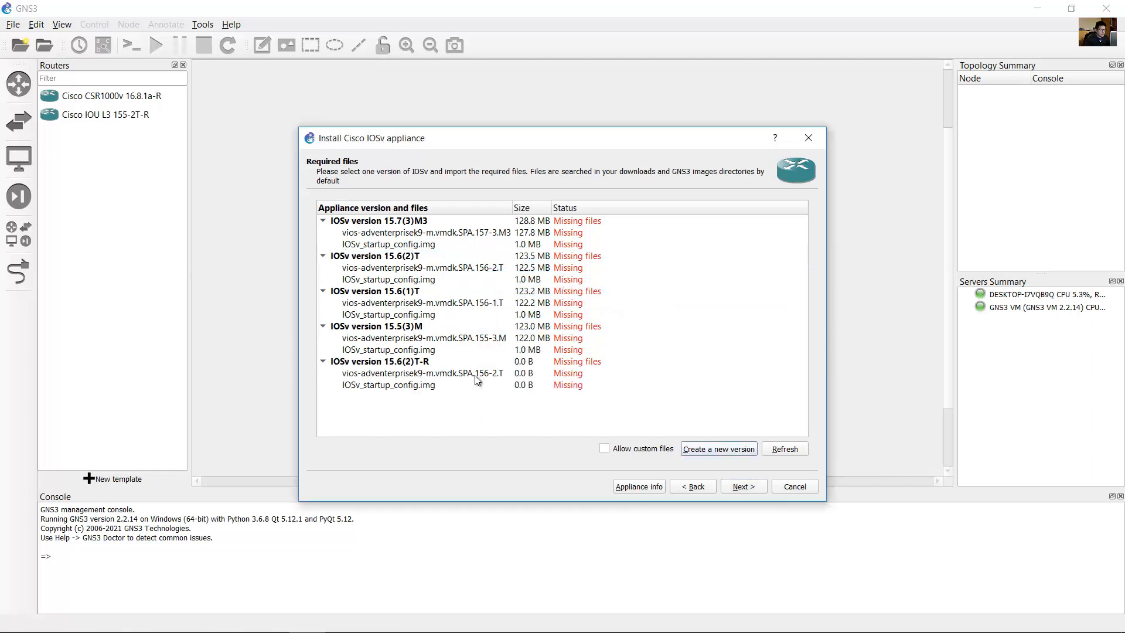
Step: Import the vios-adventerprisek9 qcow2 disk image from tmp for version 15.6(2)T-R
{"action": "left_click", "coordinate": [422, 373]}
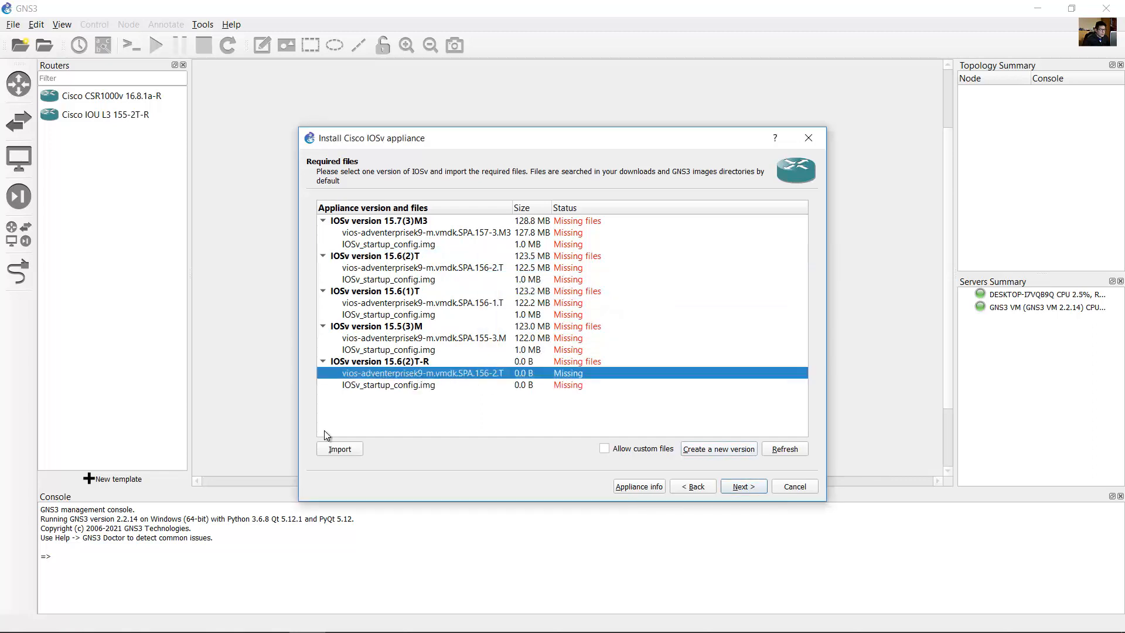
{"action": "left_click", "coordinate": [340, 448]}
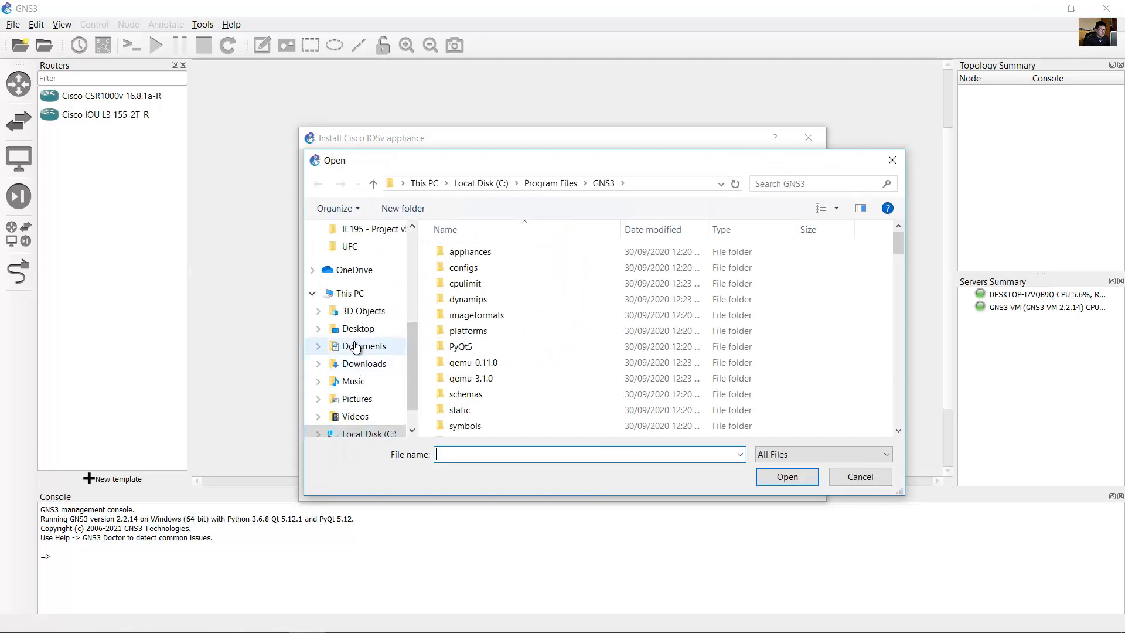
{"action": "left_click", "coordinate": [348, 299]}
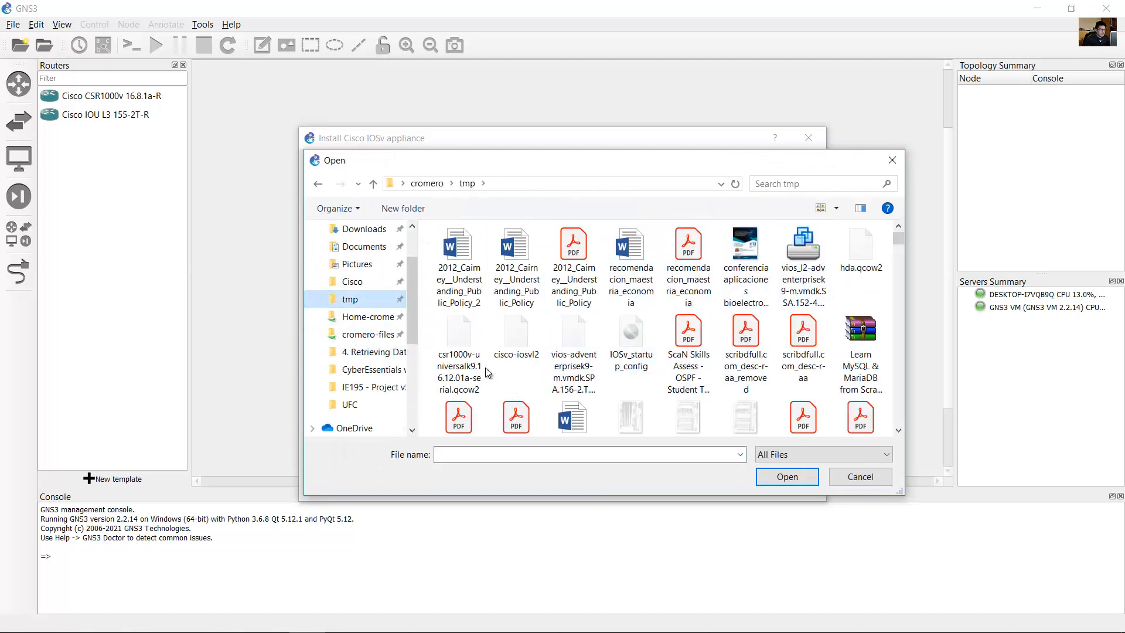
{"action": "left_click", "coordinate": [573, 337]}
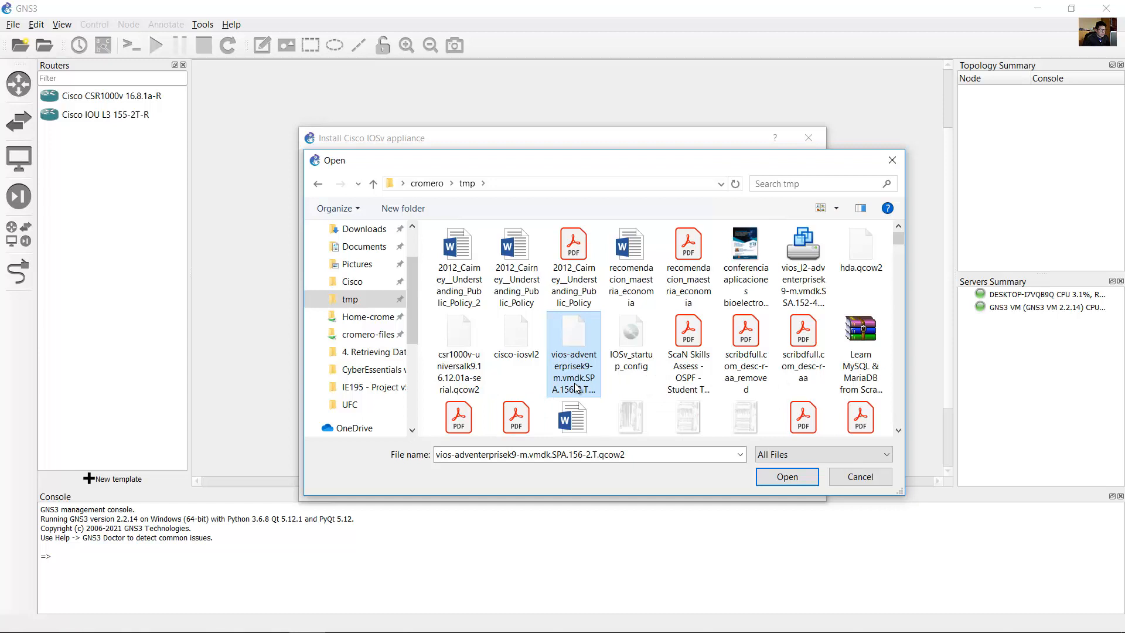
{"action": "mouse_move", "coordinate": [605, 386]}
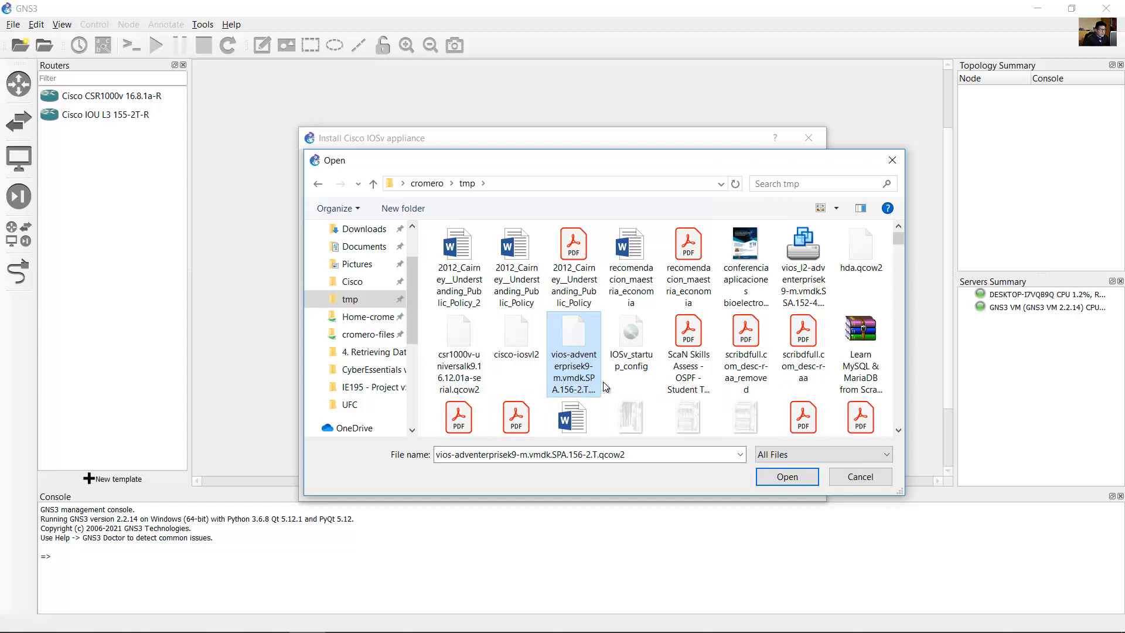
{"action": "mouse_move", "coordinate": [583, 394]}
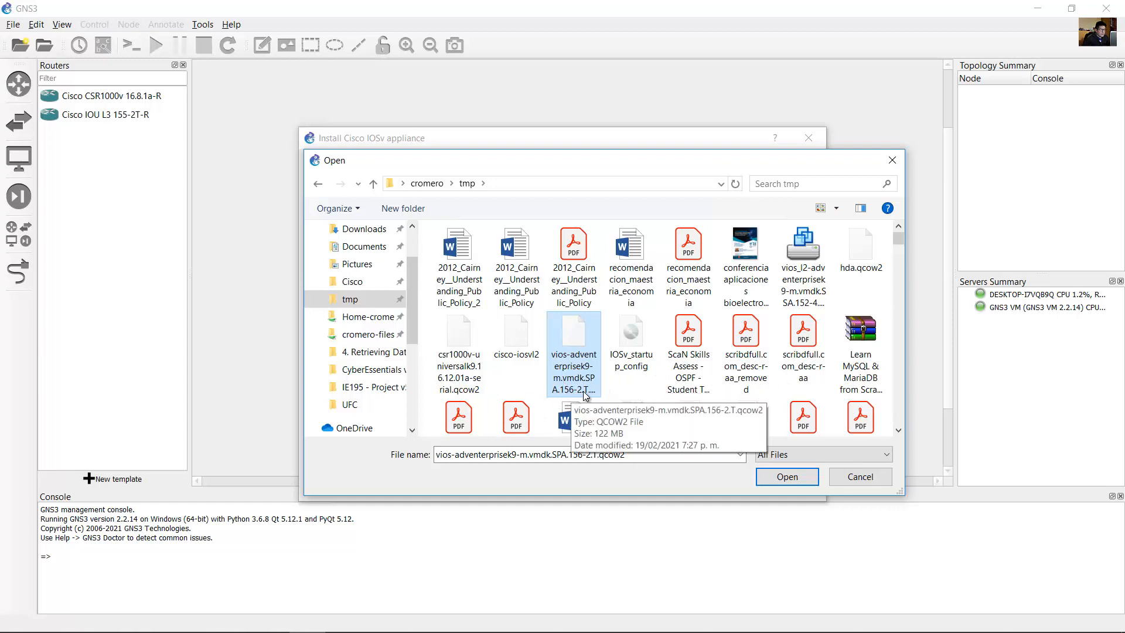
{"action": "left_click", "coordinate": [786, 476]}
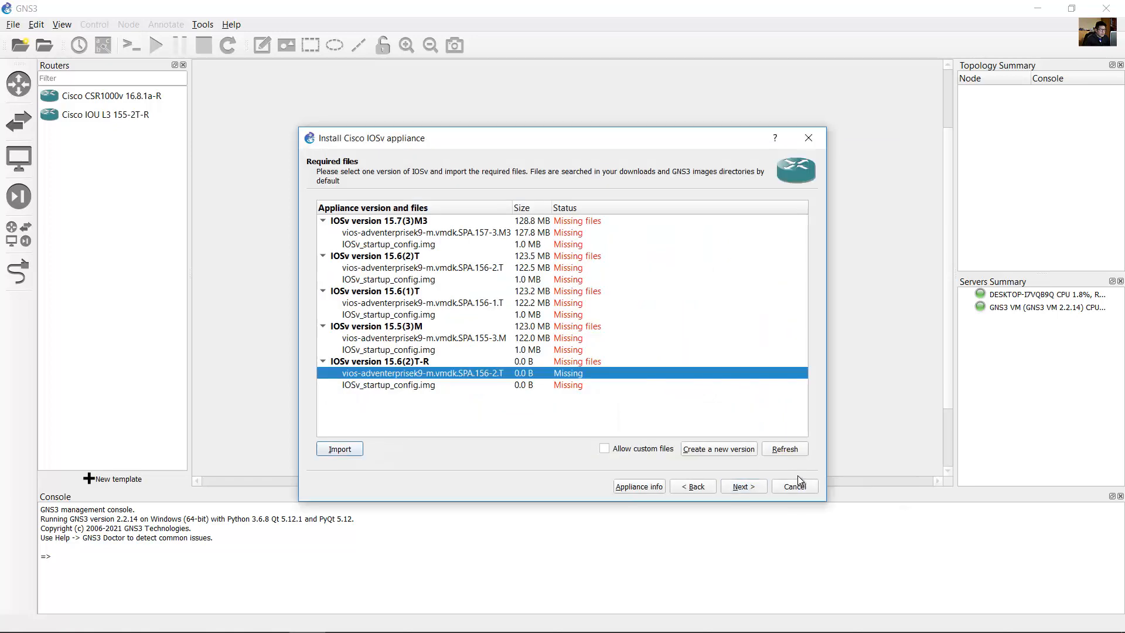
{"action": "left_click", "coordinate": [339, 448]}
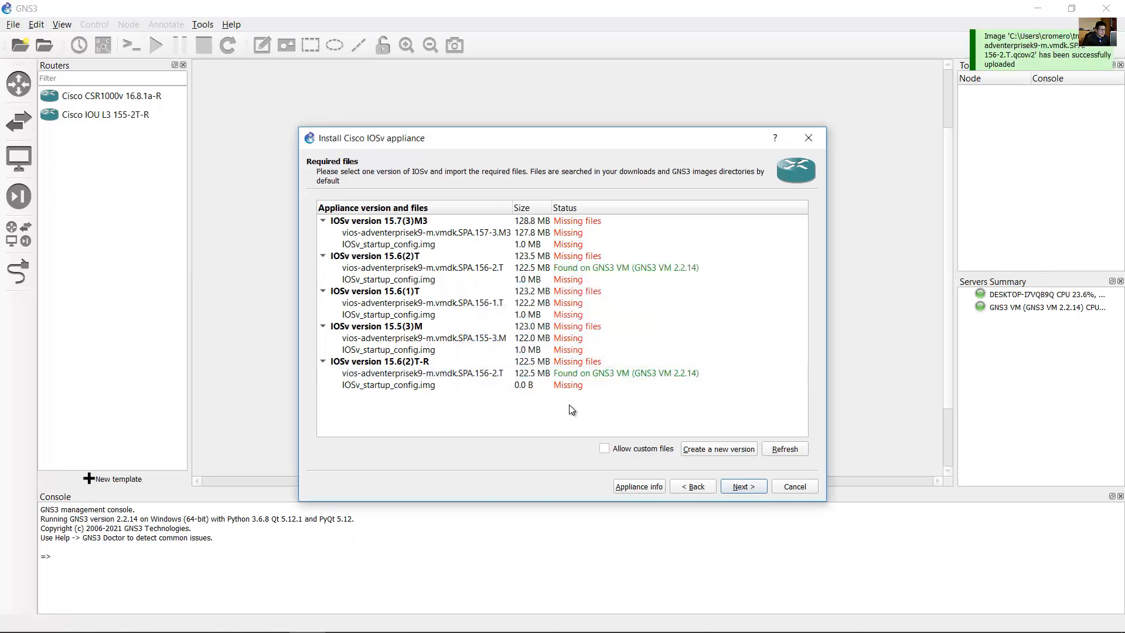
Step: Import and upload the IOSv_startup_config file for version 15.6(2)T-R
{"action": "left_click", "coordinate": [388, 385]}
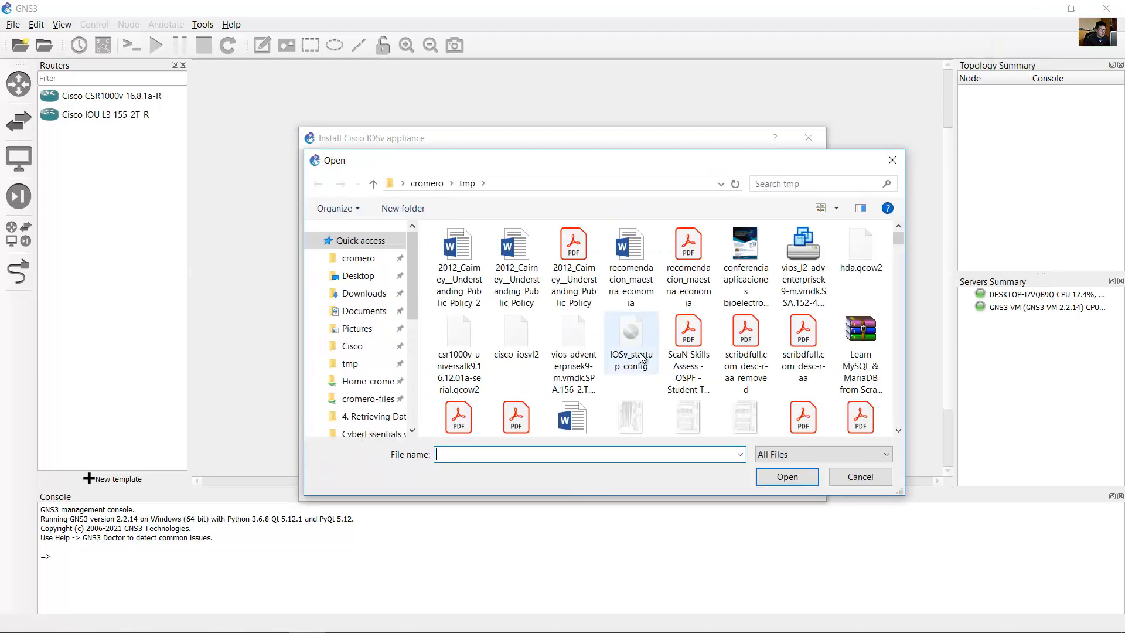
{"action": "left_click", "coordinate": [630, 329]}
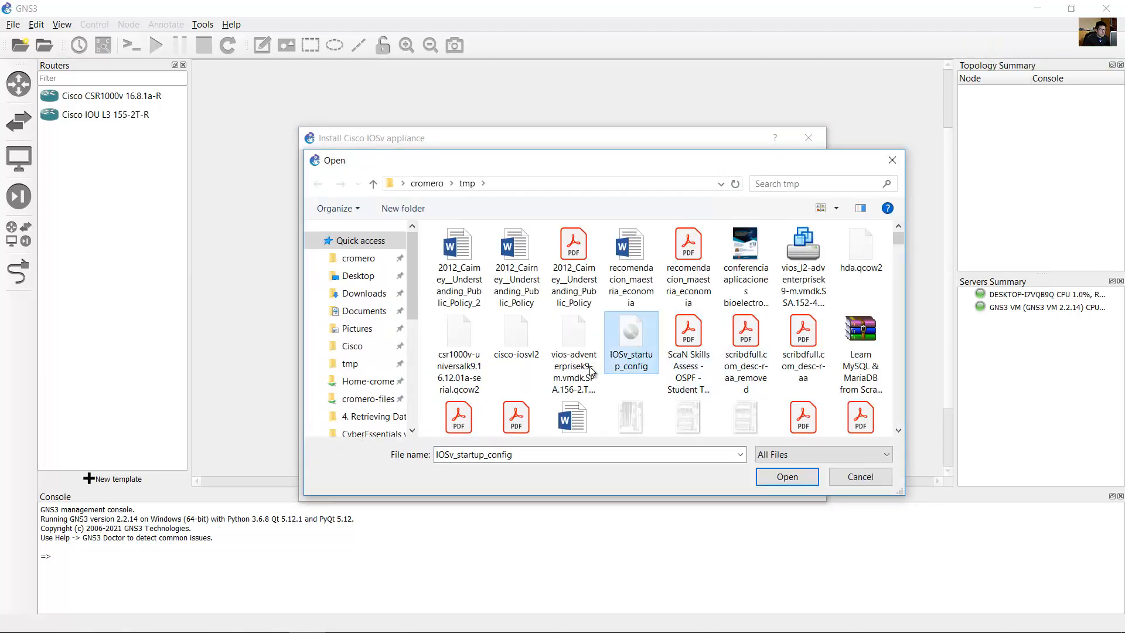
{"action": "left_click", "coordinate": [786, 477]}
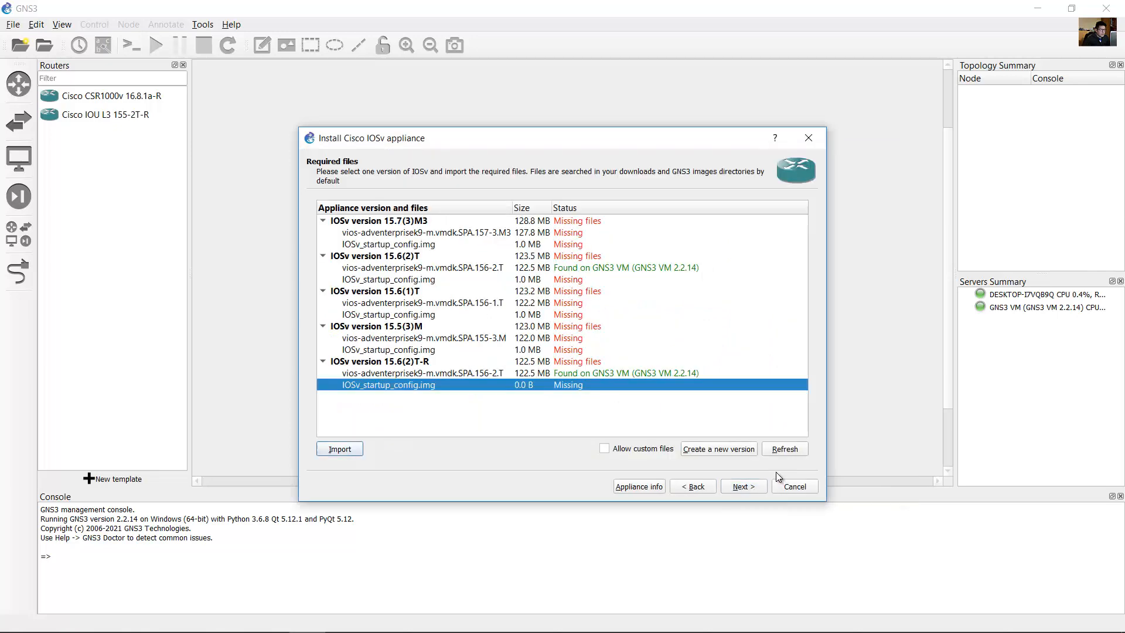
{"action": "left_click", "coordinate": [339, 448]}
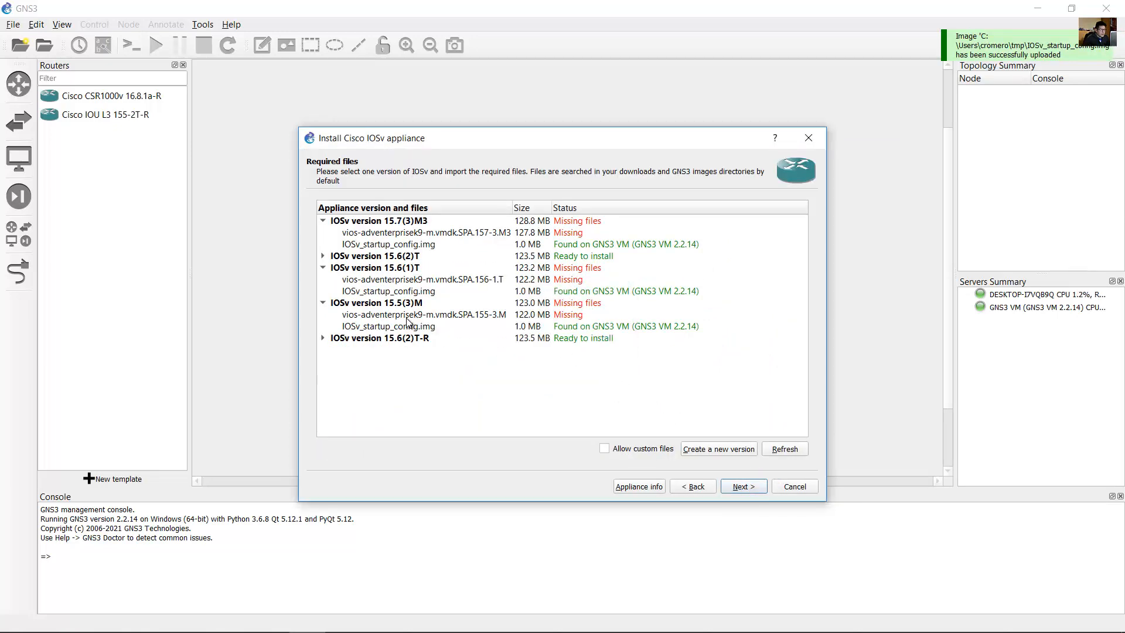
Step: Select IOSv 15.6(2)T-R, confirm installation, finish the wizard and acknowledge the new template
{"action": "left_click", "coordinate": [322, 338]}
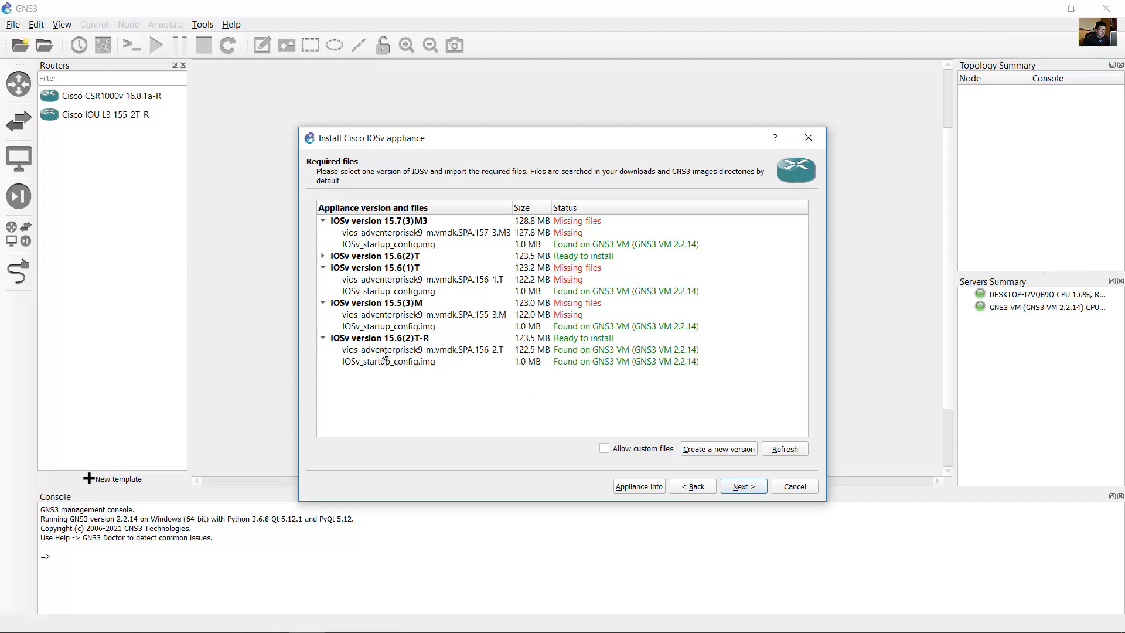
{"action": "left_click", "coordinate": [422, 349]}
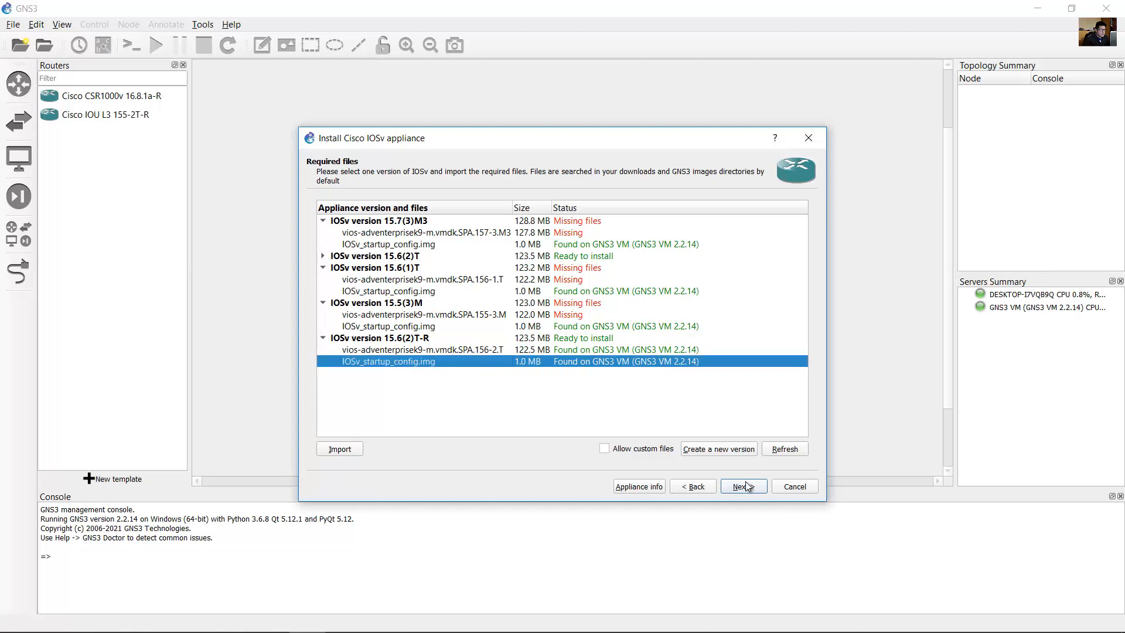
{"action": "left_click", "coordinate": [743, 485]}
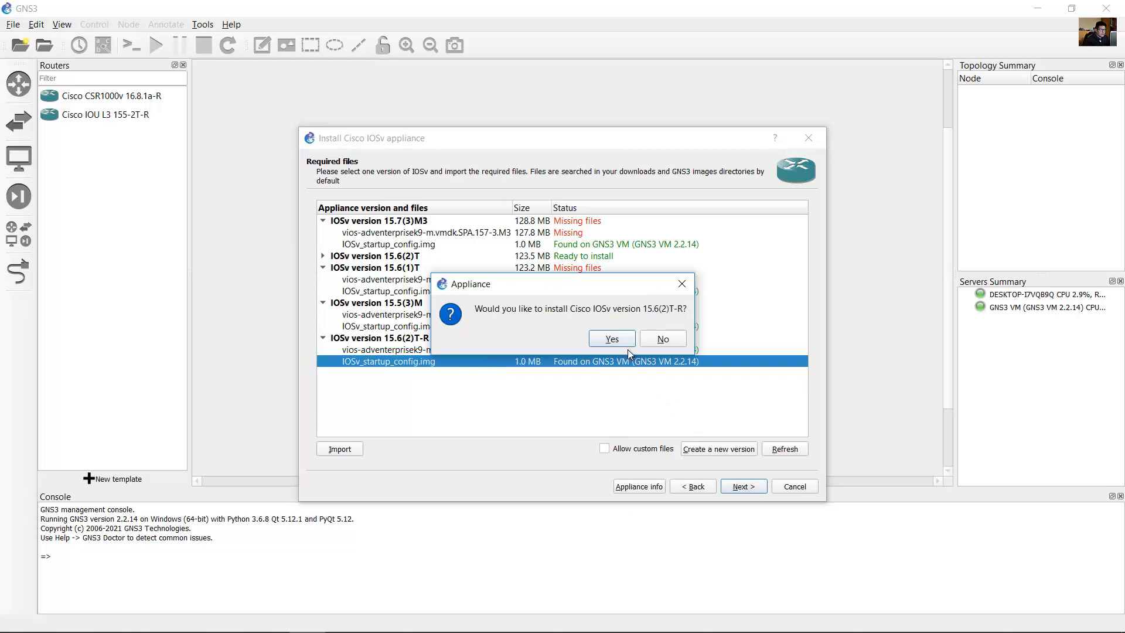
{"action": "left_click", "coordinate": [611, 338]}
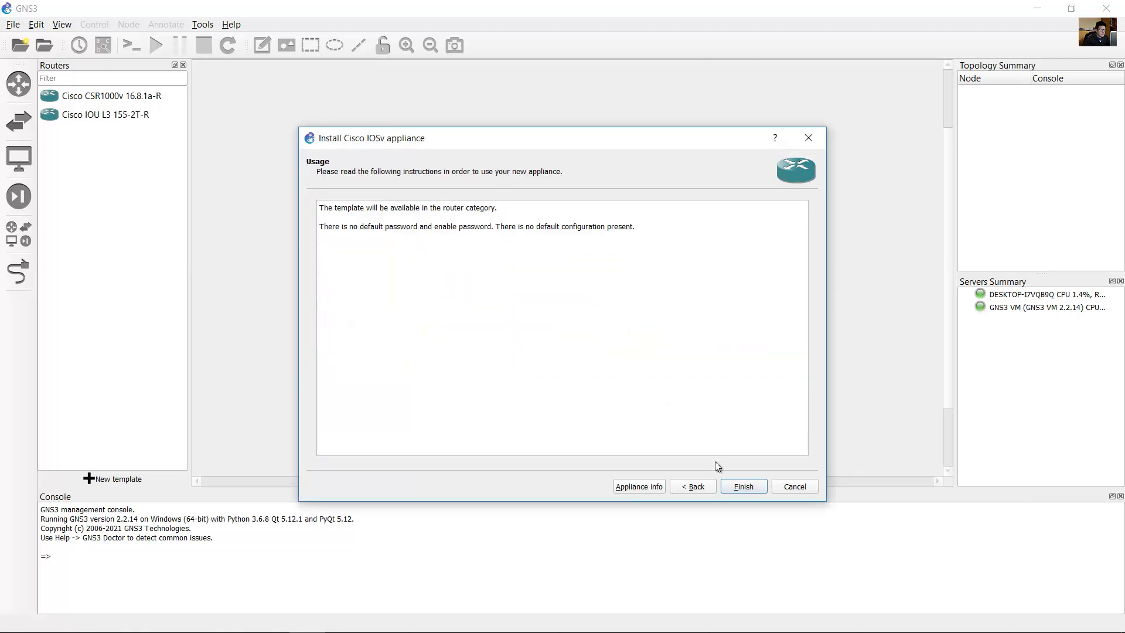
{"action": "left_click", "coordinate": [743, 486]}
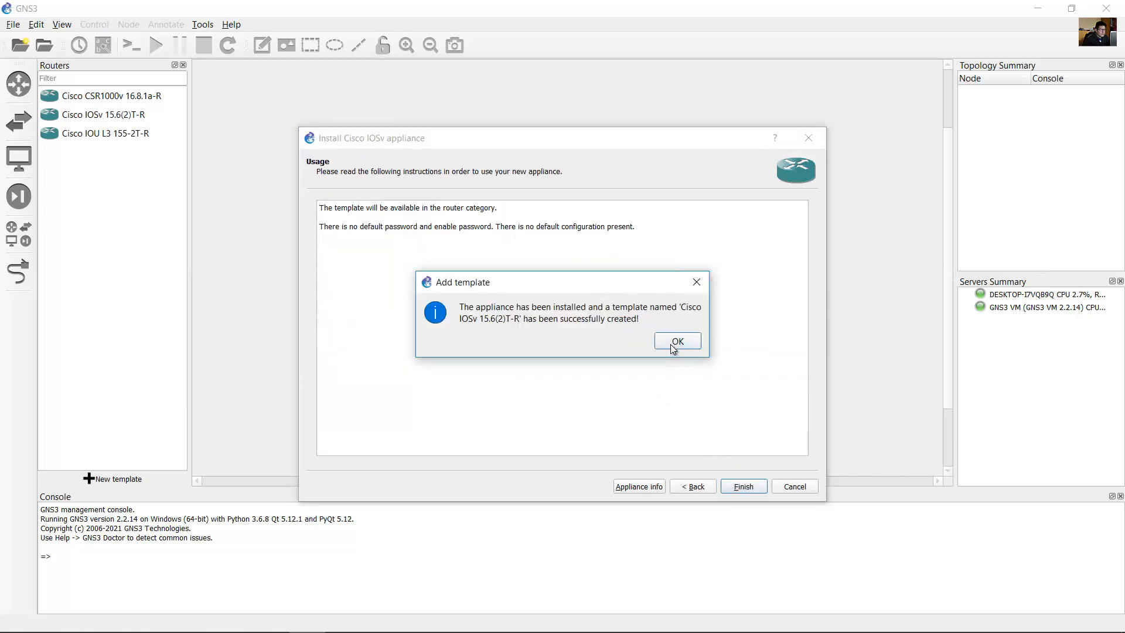
{"action": "left_click", "coordinate": [677, 340]}
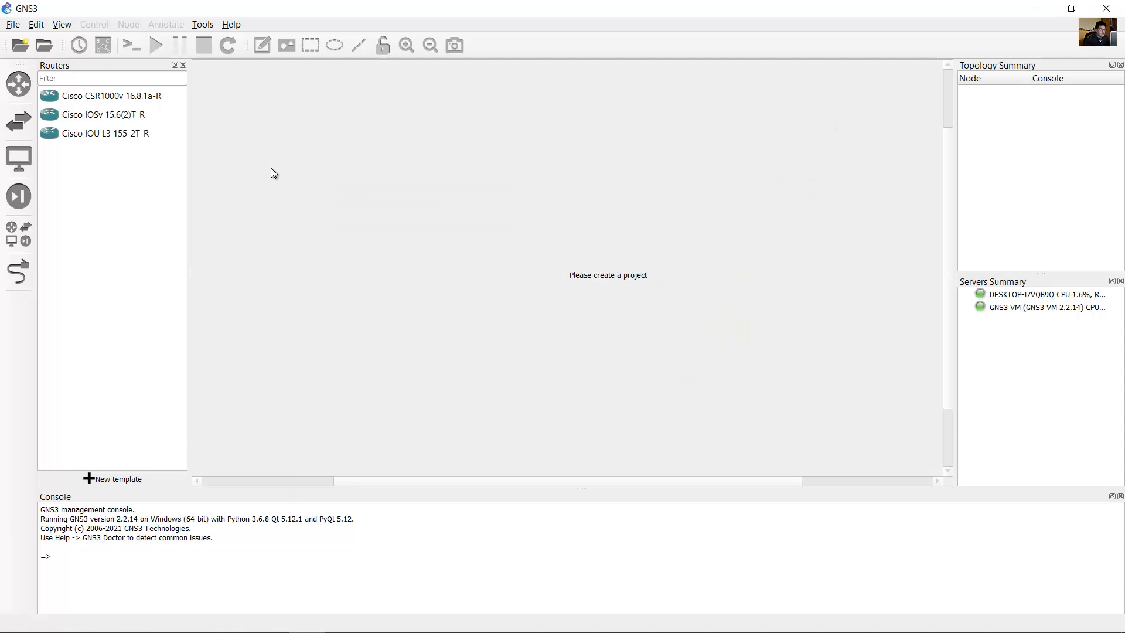
{"action": "mouse_move", "coordinate": [105, 134]}
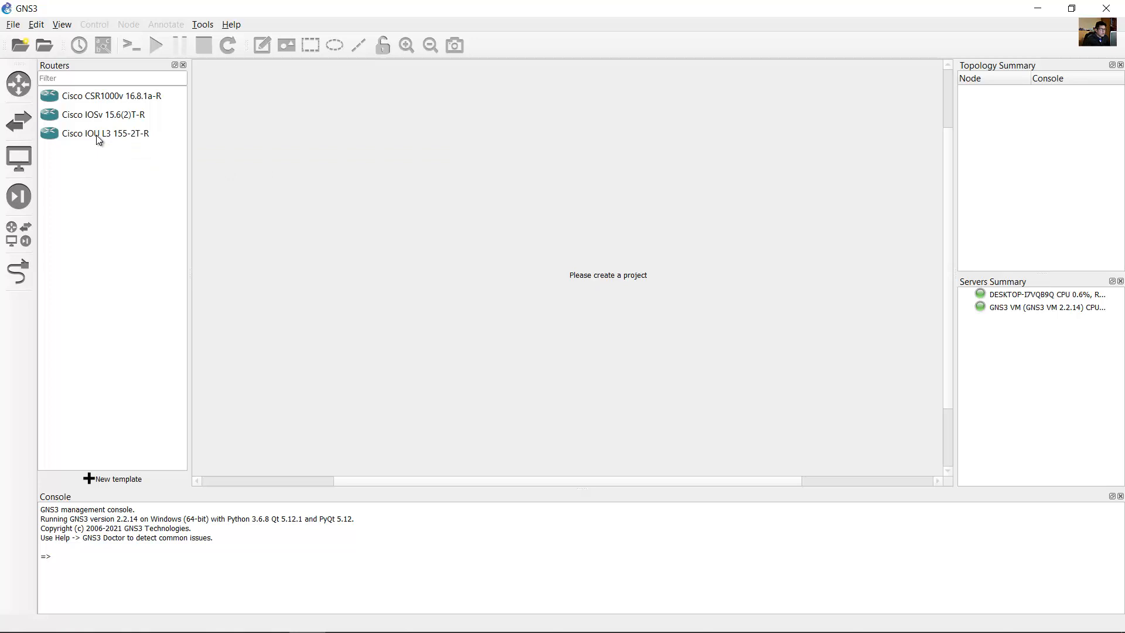
Step: With the IOSv 15.6(2)T-R template selected, create a blank project named test-IOSv
{"action": "left_click", "coordinate": [104, 114]}
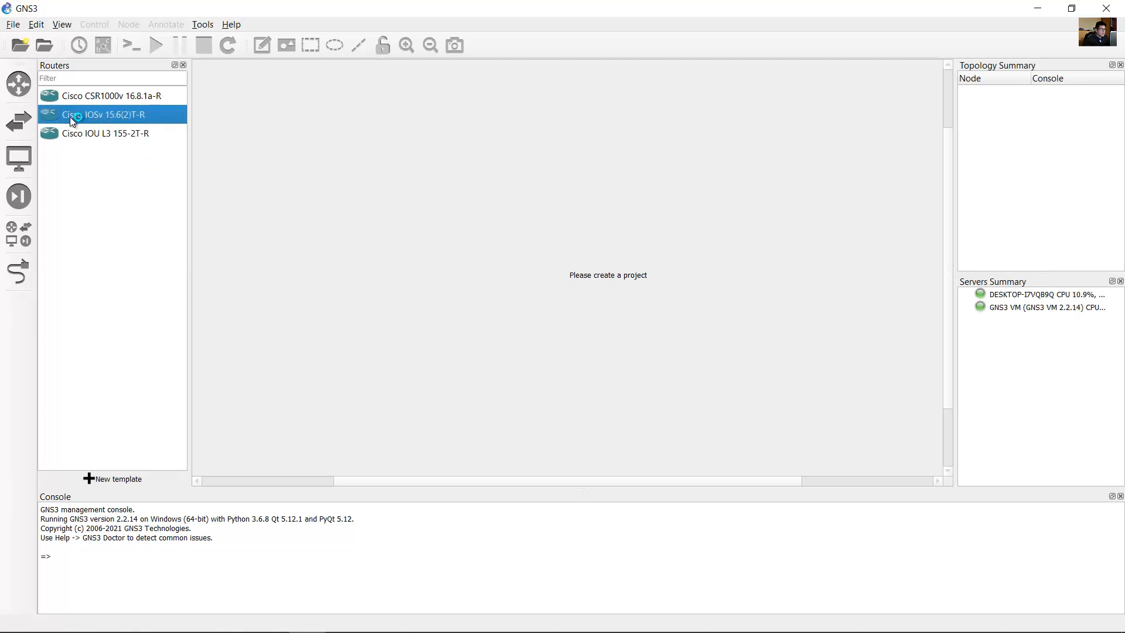
{"action": "mouse_move", "coordinate": [118, 120]}
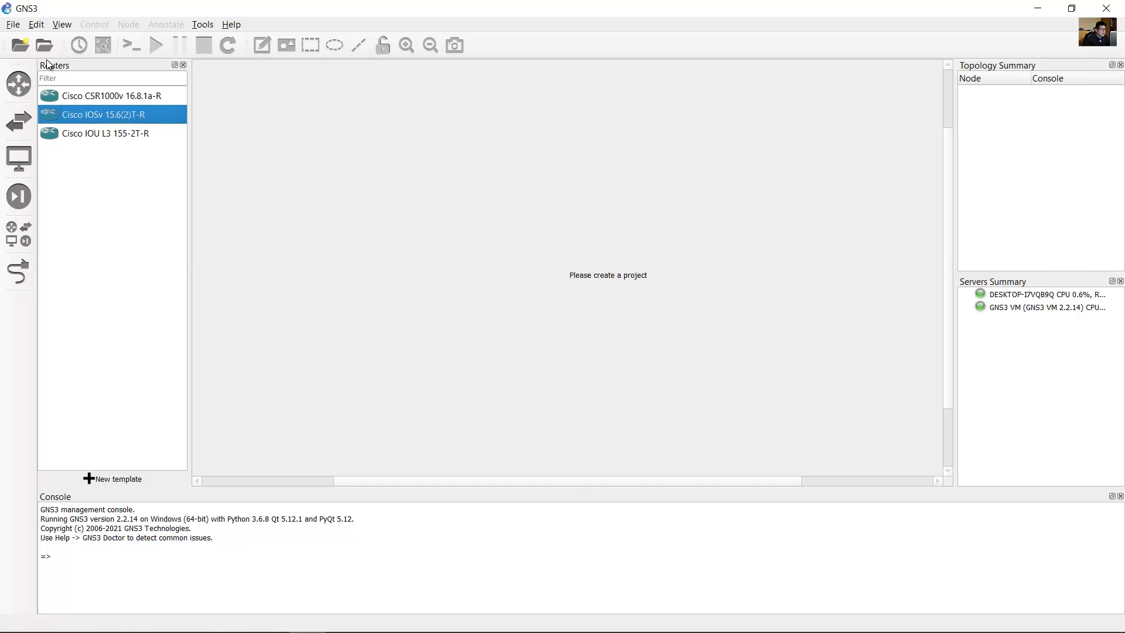
{"action": "left_click", "coordinate": [17, 45]}
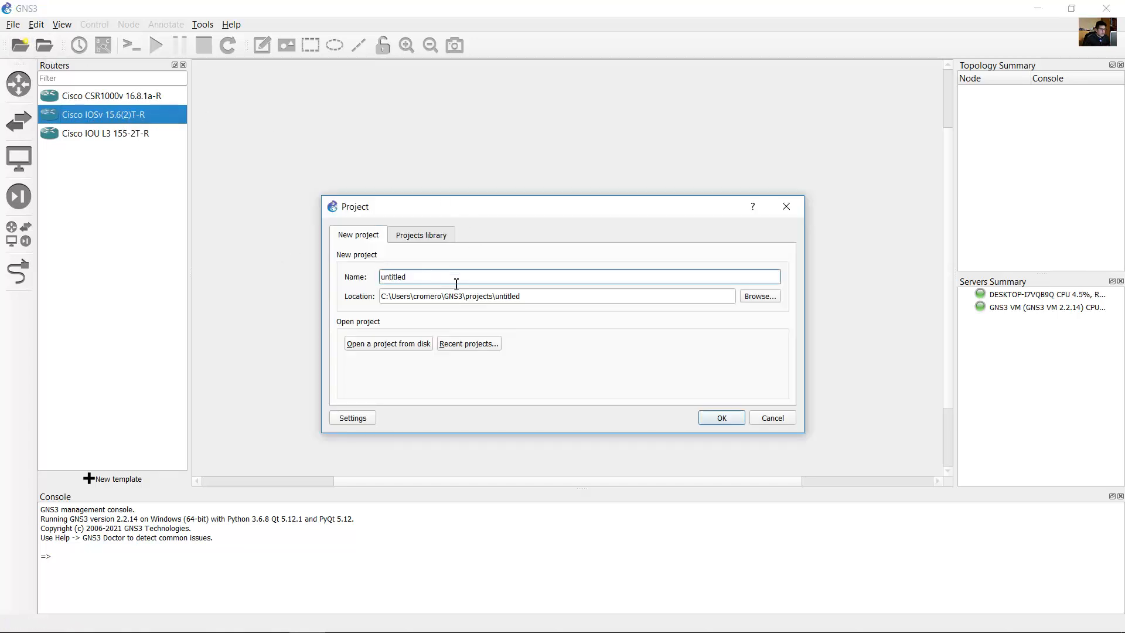
{"action": "type", "text": "test-"}
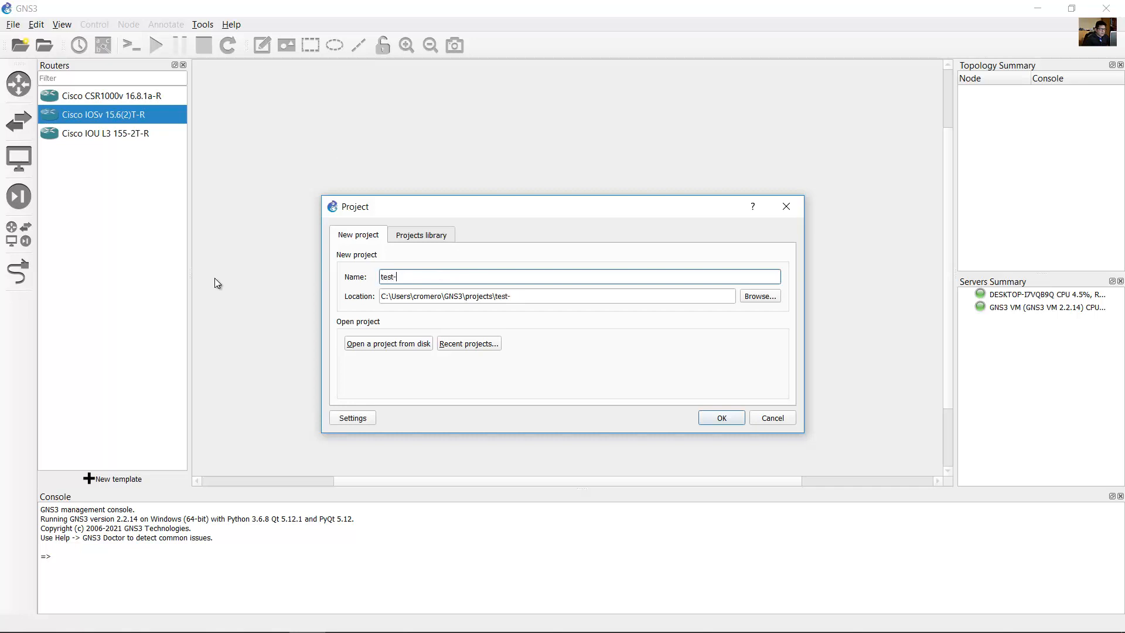
{"action": "type", "text": "IOS"}
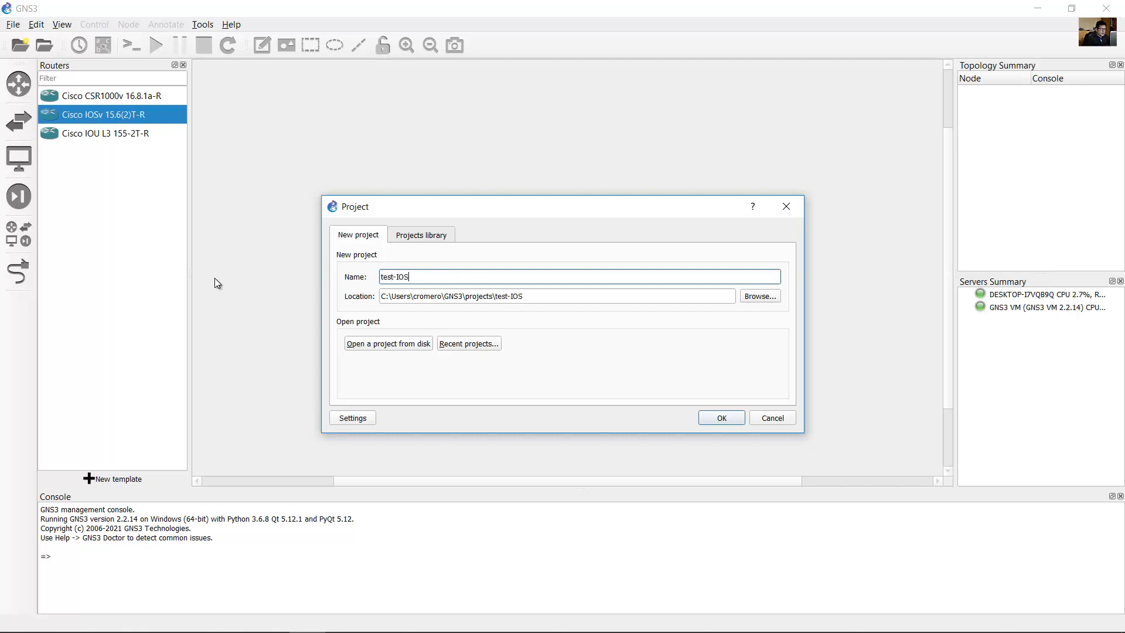
{"action": "type", "text": "v"}
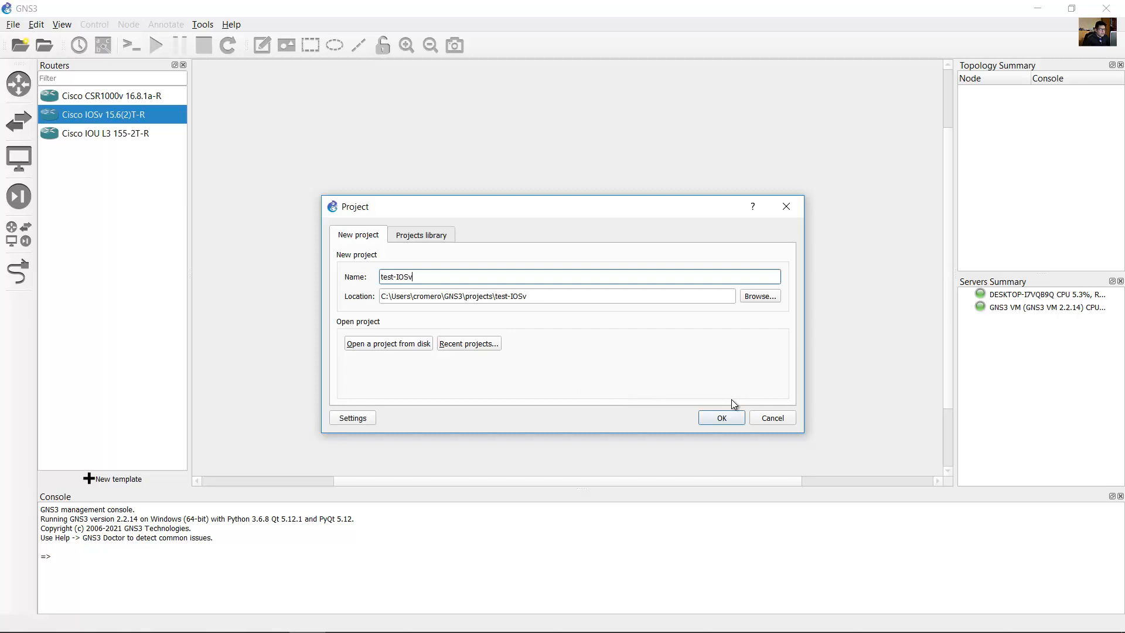
{"action": "left_click", "coordinate": [720, 418]}
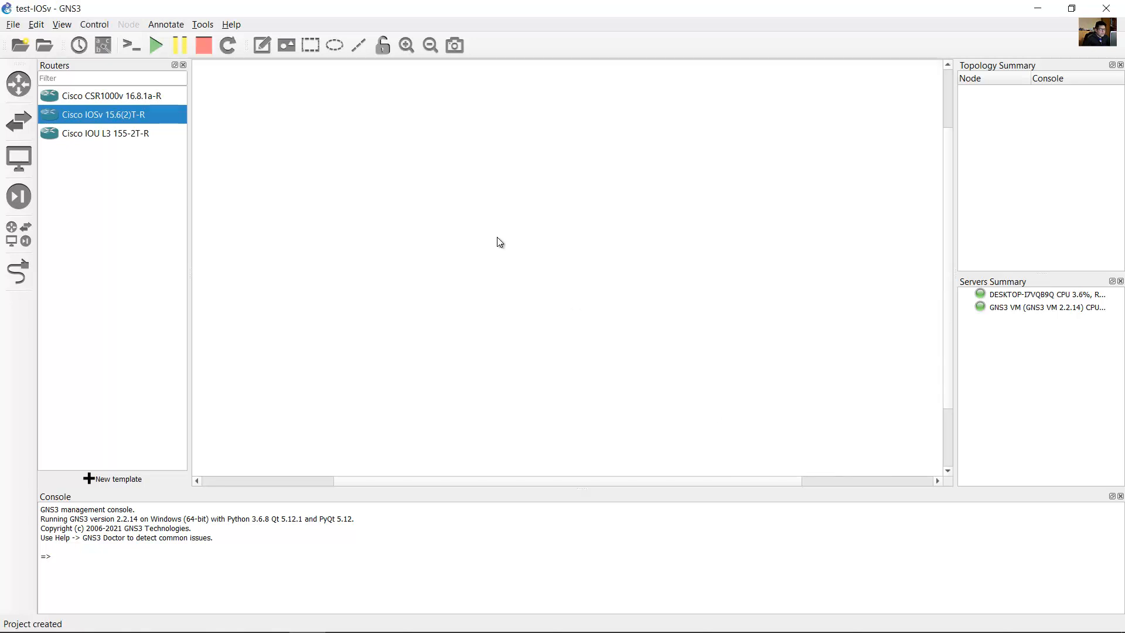
Step: Add a CiscoIOSv15.6(2)T-R router node, start it, and open its console
{"action": "left_click_drag", "start_coordinate": [104, 115], "coordinate": [535, 193]}
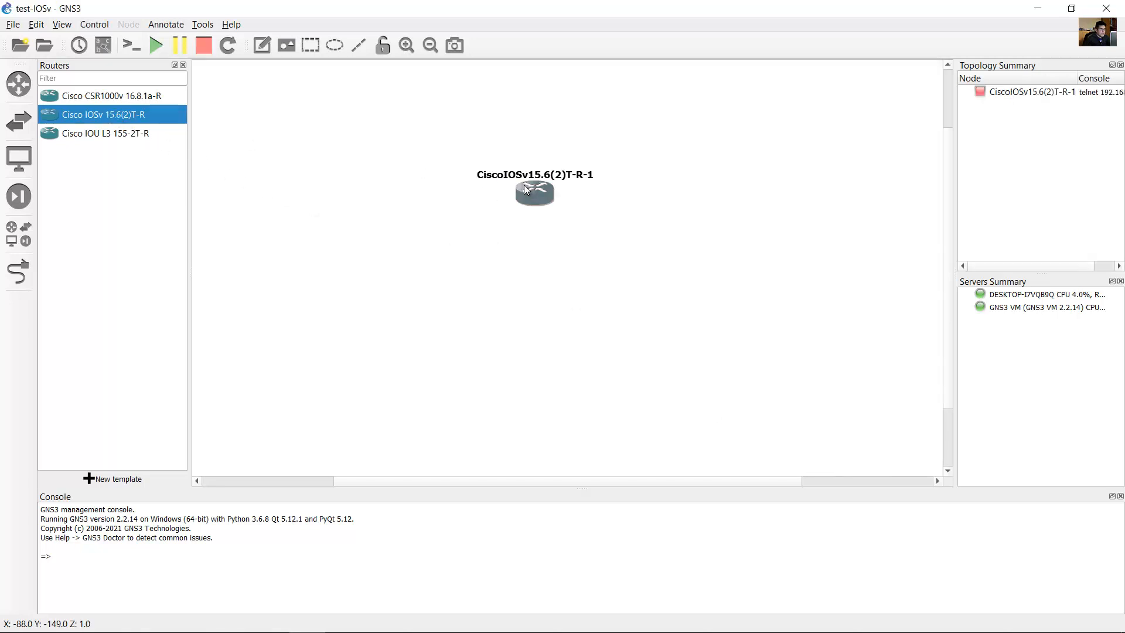
{"action": "right_click", "coordinate": [533, 192]}
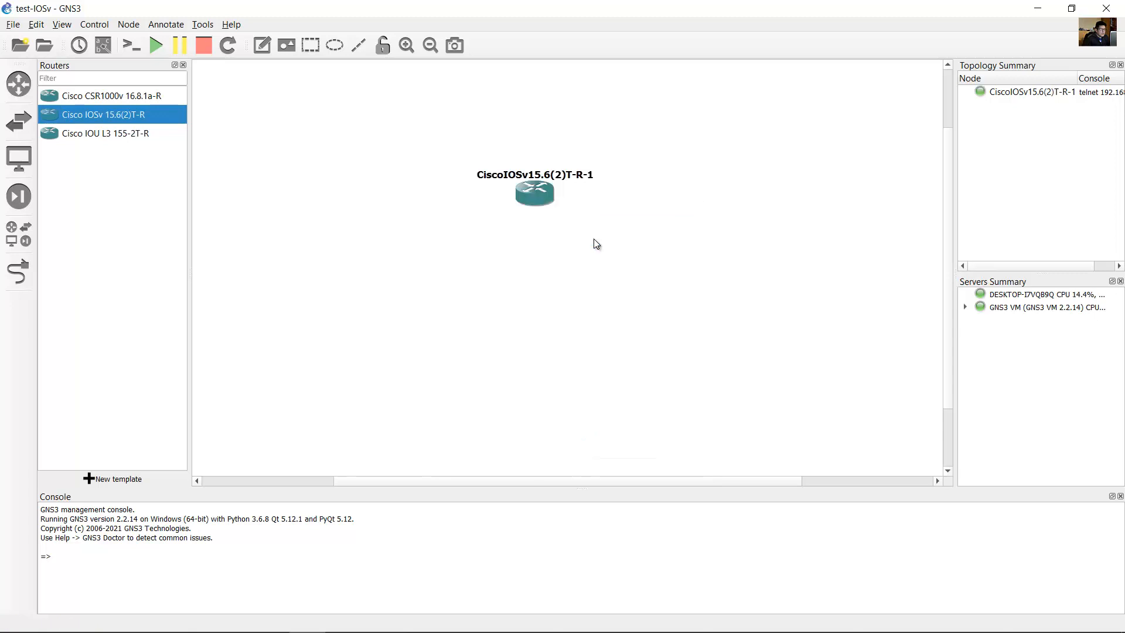
{"action": "mouse_move", "coordinate": [564, 230]}
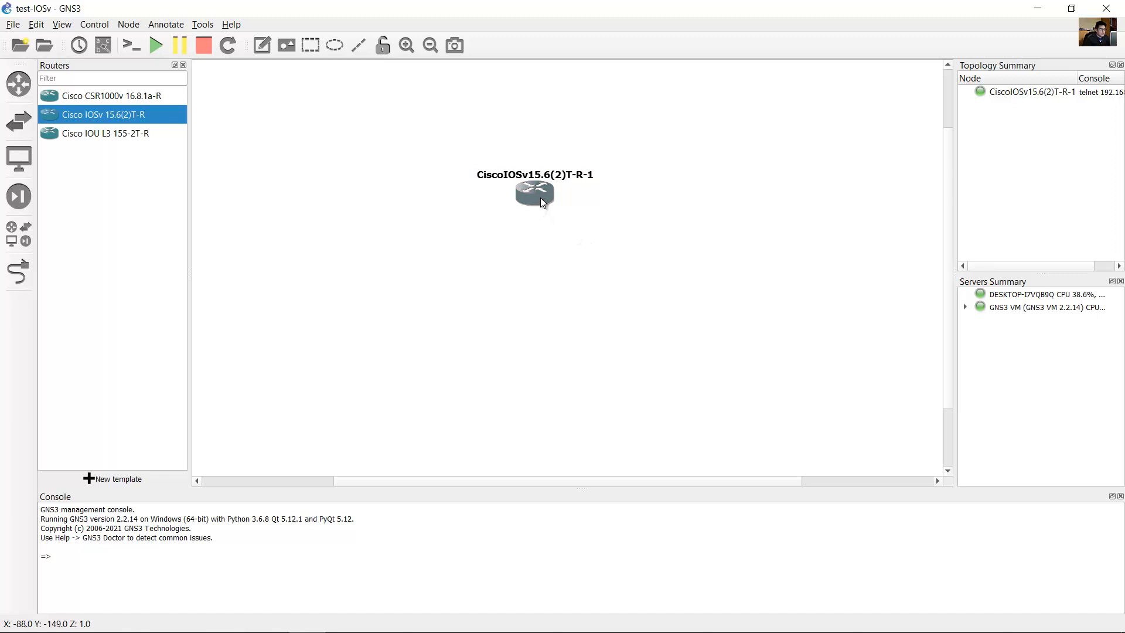
{"action": "mouse_move", "coordinate": [561, 307]}
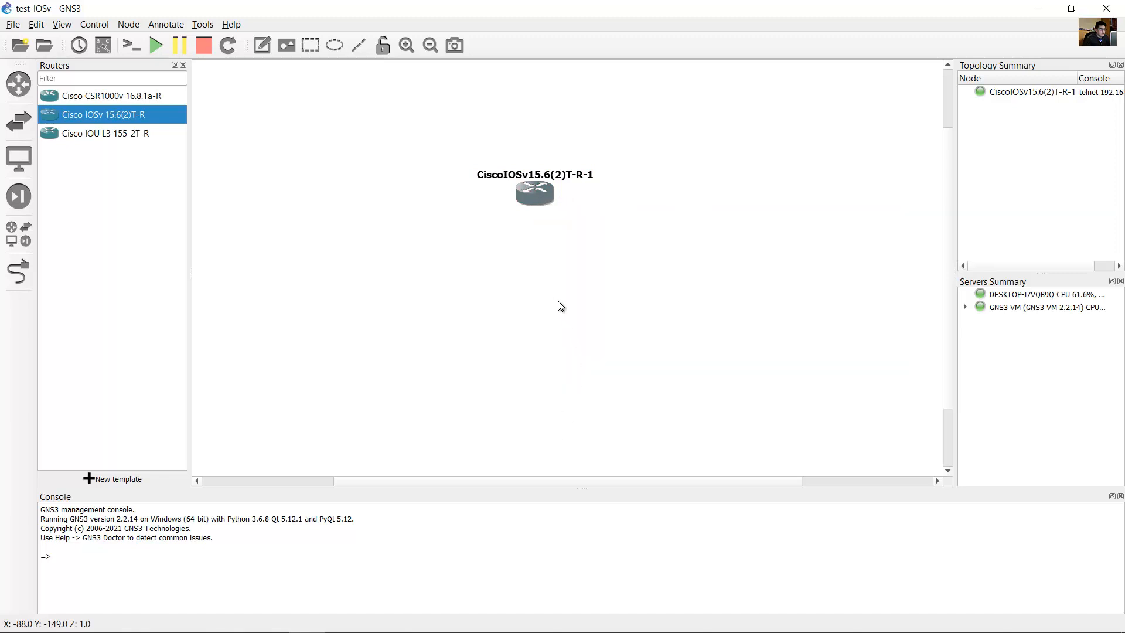
{"action": "mouse_move", "coordinate": [610, 228]}
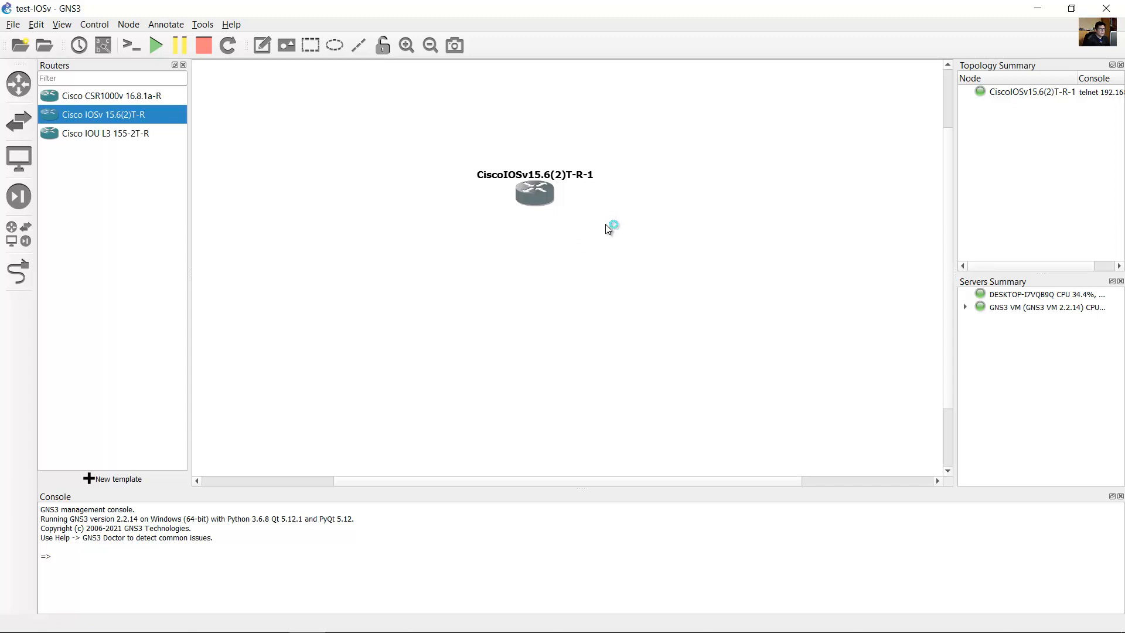
{"action": "double_click", "coordinate": [534, 193]}
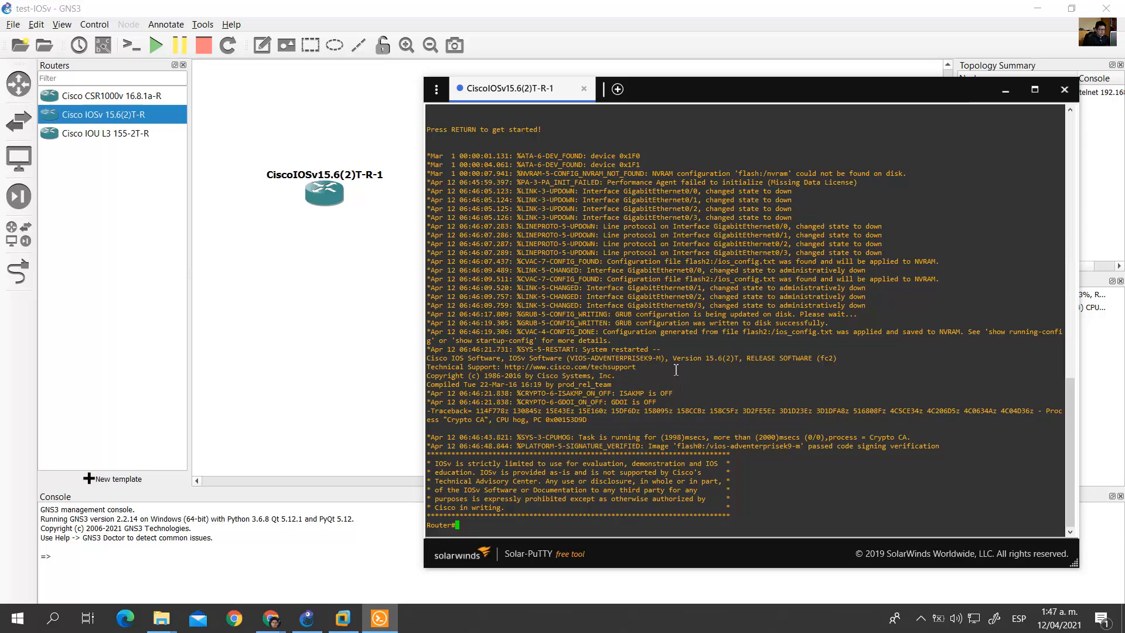
Step: Run show startup-config, page through the full output, then close the Solar-PuTTY window
{"action": "type", "text": "show startup"}
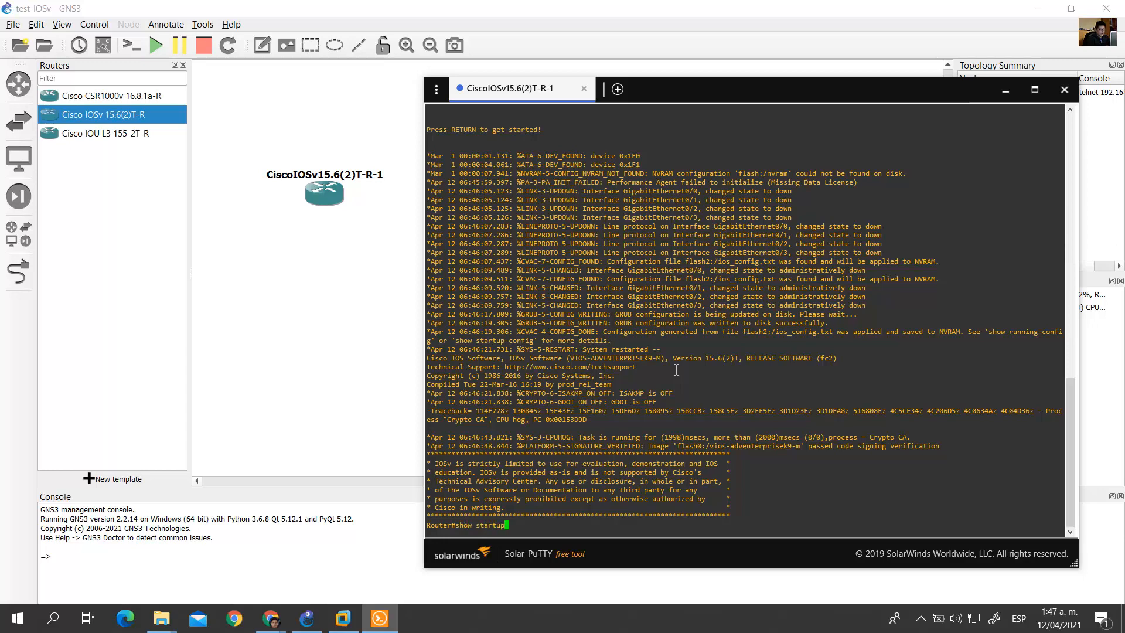
{"action": "type", "text": "-config"}
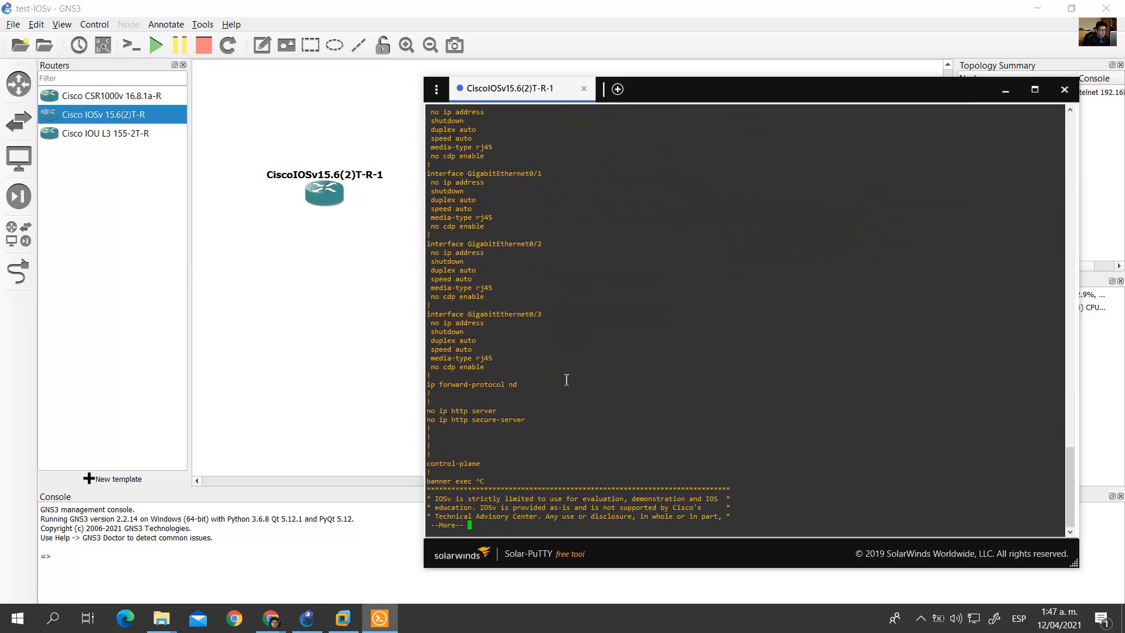
{"action": "key", "text": "space"}
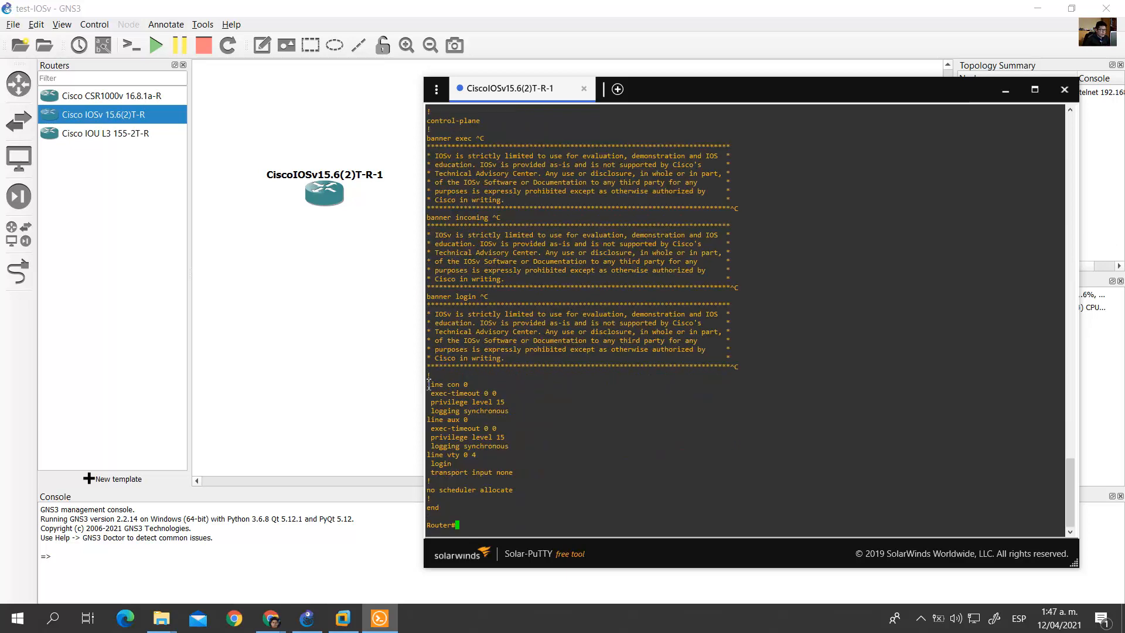
{"action": "left_click_drag", "start_coordinate": [428, 383], "coordinate": [514, 419]}
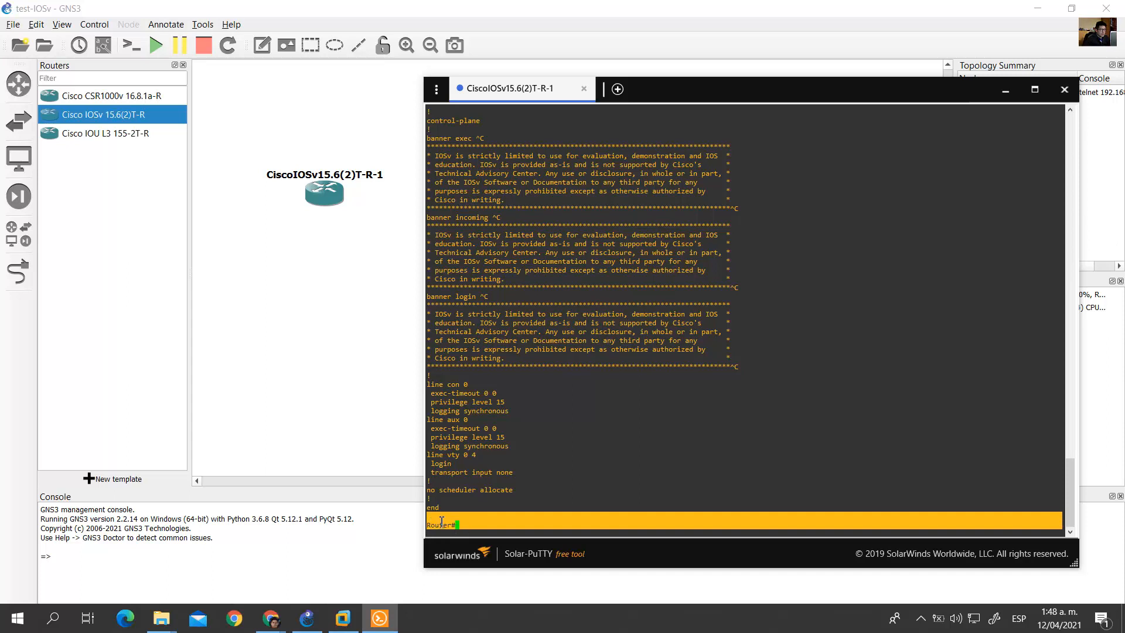
{"action": "left_click", "coordinate": [1064, 89]}
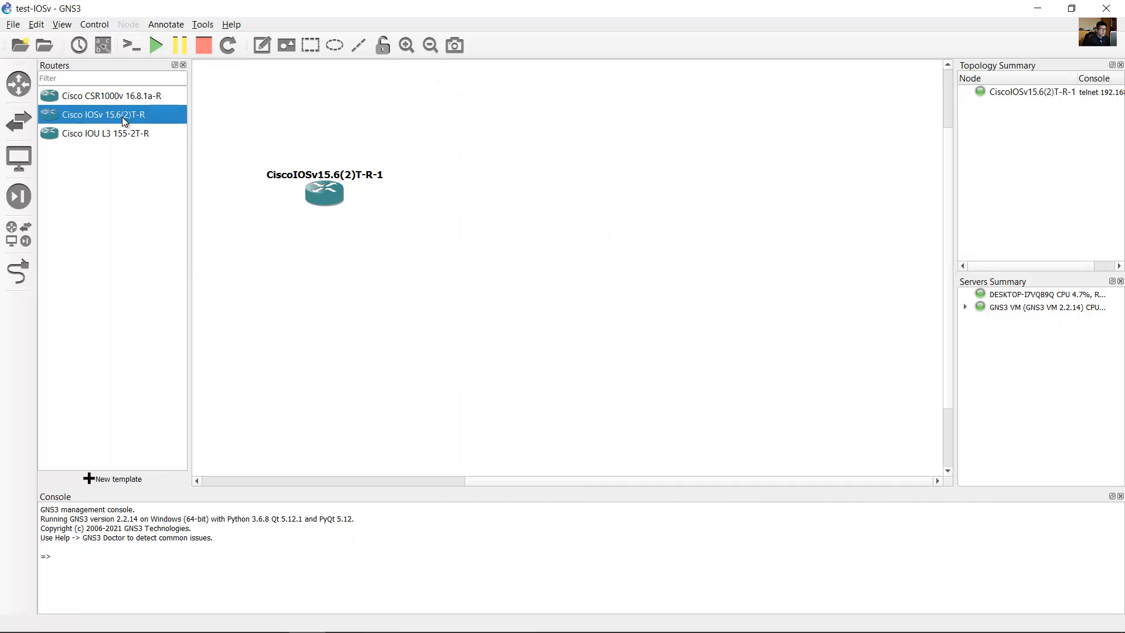
{"action": "right_click", "coordinate": [104, 115]}
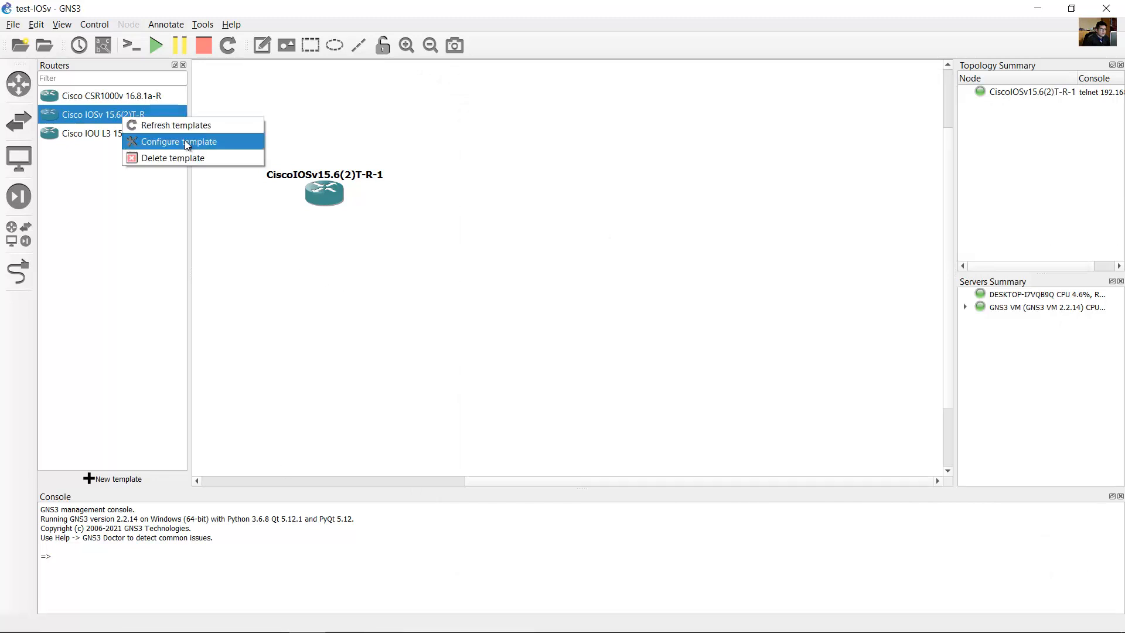
{"action": "left_click", "coordinate": [179, 141]}
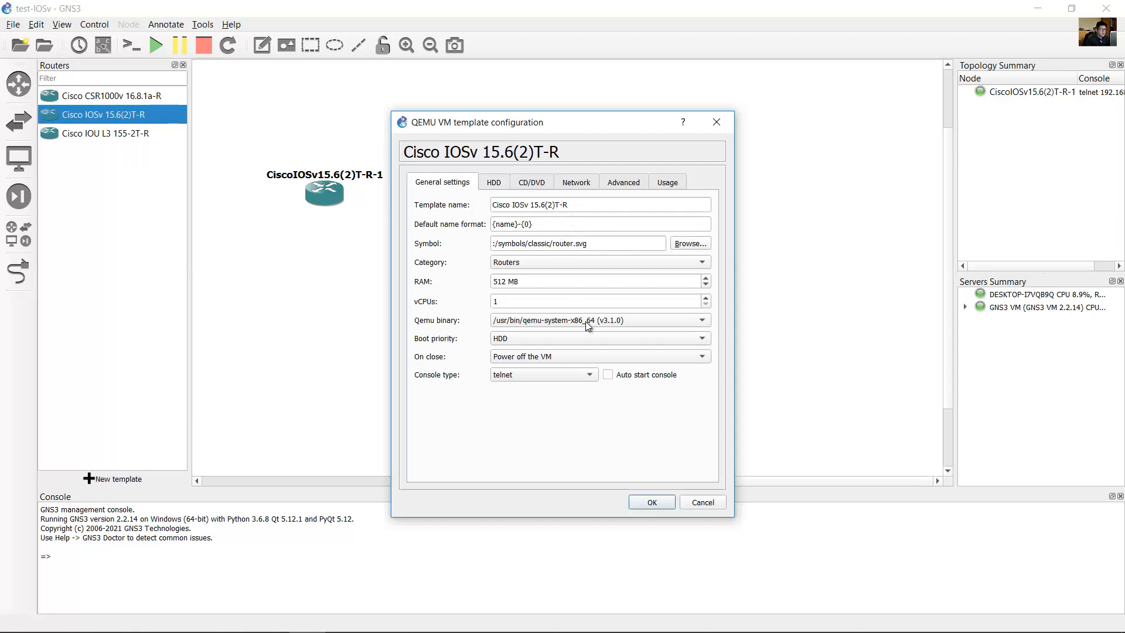
{"action": "left_click", "coordinate": [493, 182]}
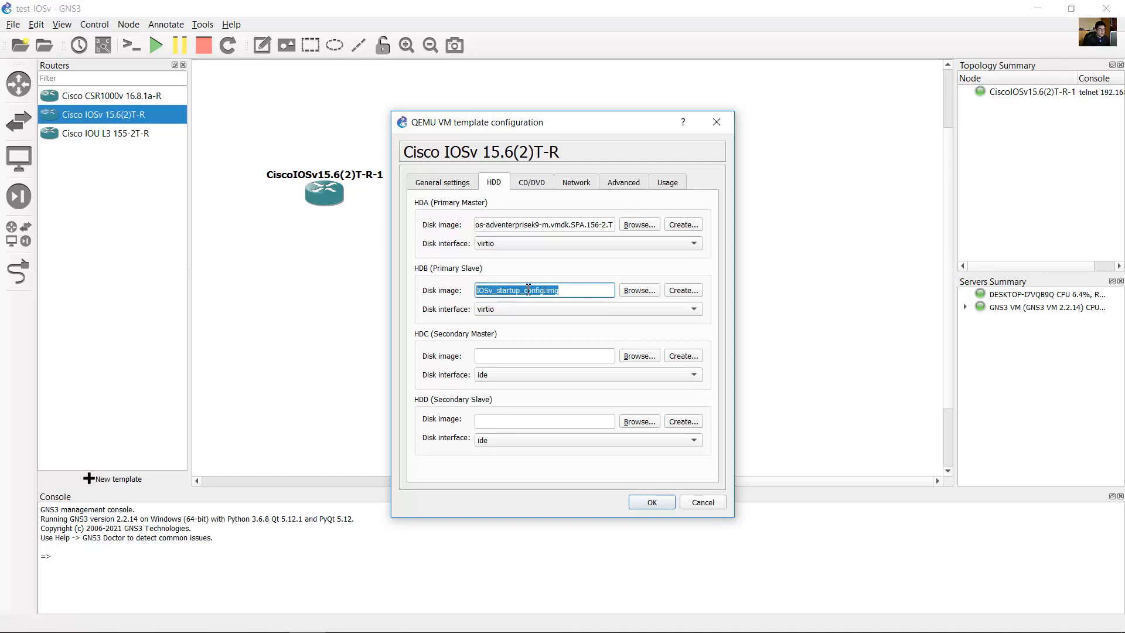
{"action": "left_click", "coordinate": [575, 290]}
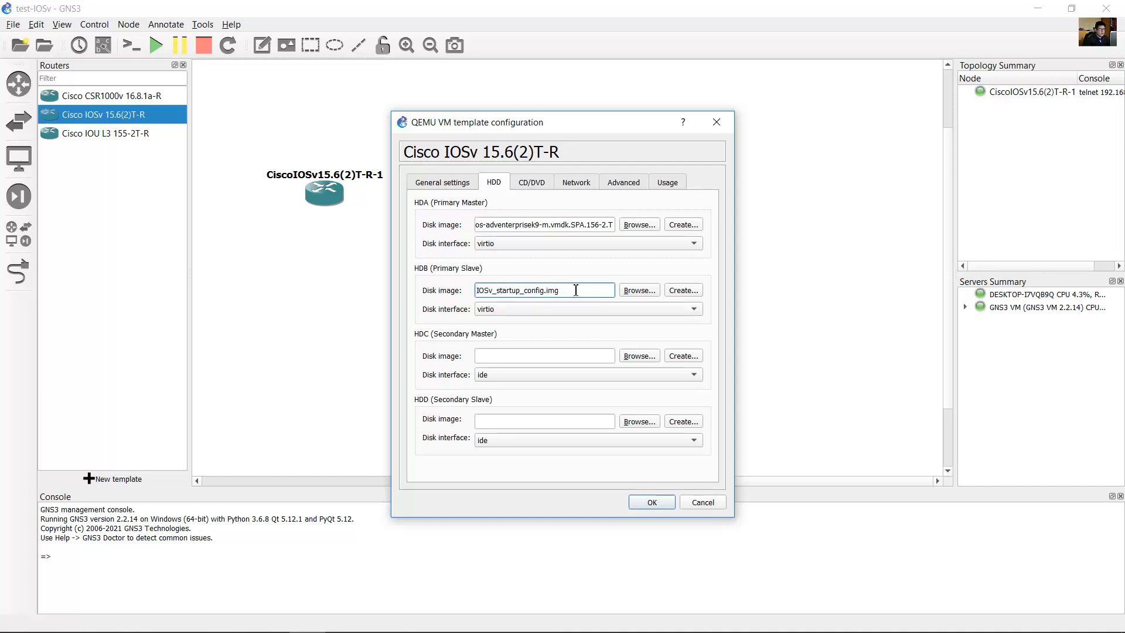
{"action": "left_click", "coordinate": [651, 501]}
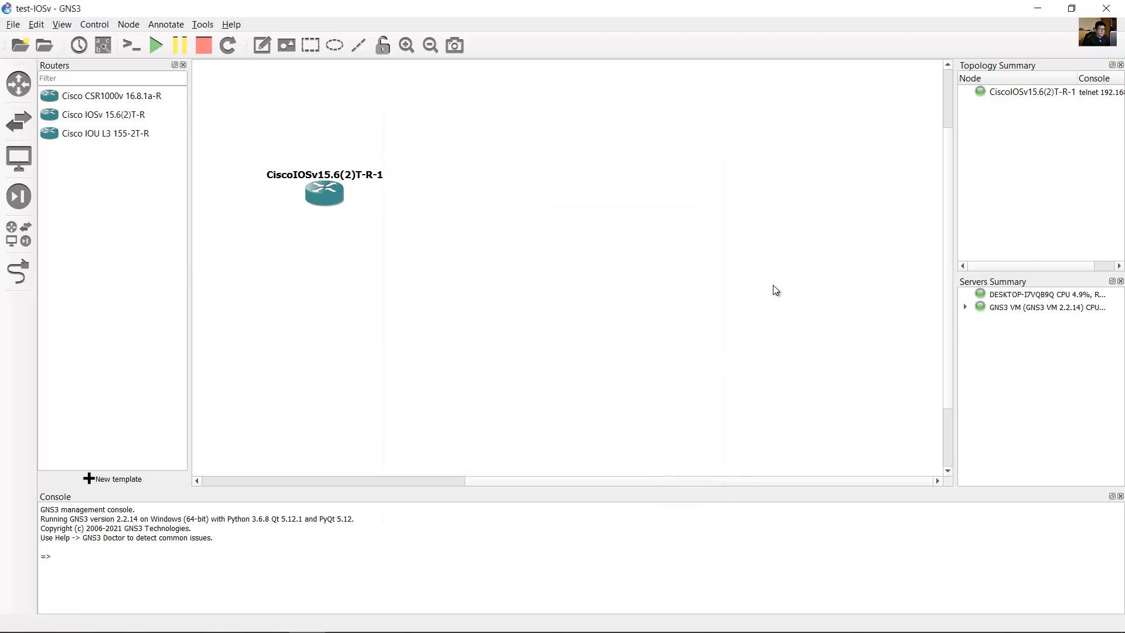
{"action": "mouse_move", "coordinate": [696, 303]}
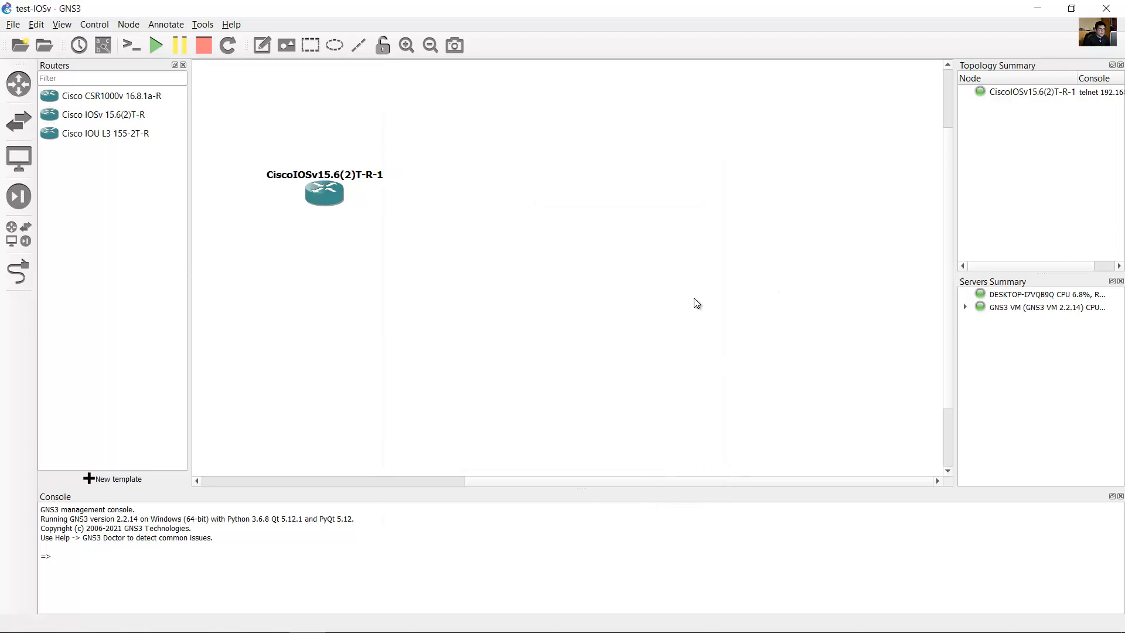